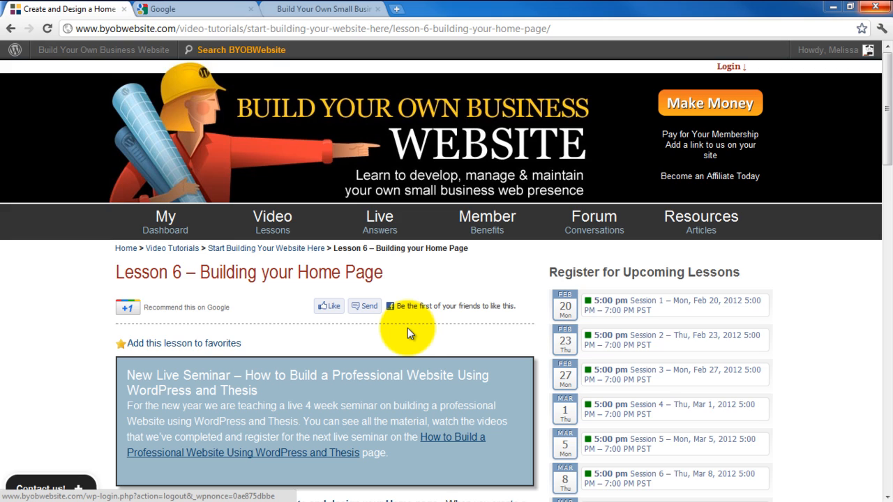
mouse_move(417, 335)
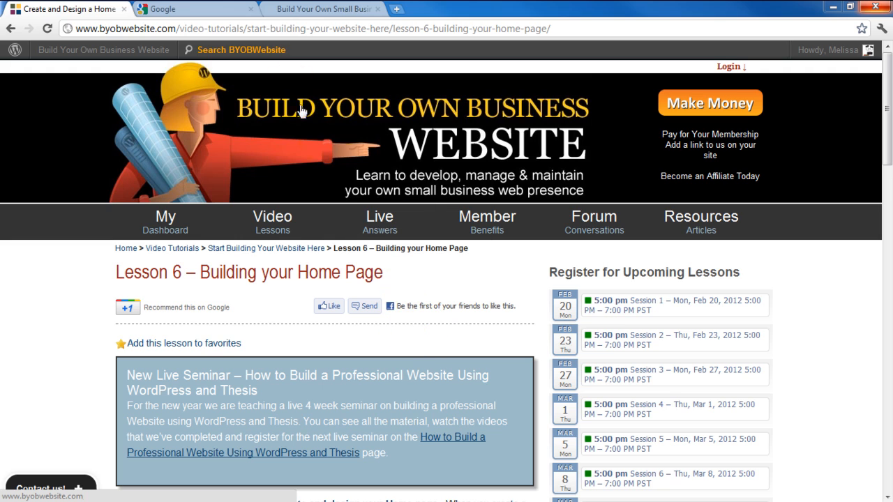
- Search Google for 'thesis theme' and open the DIYthemes result
left_click(195, 8)
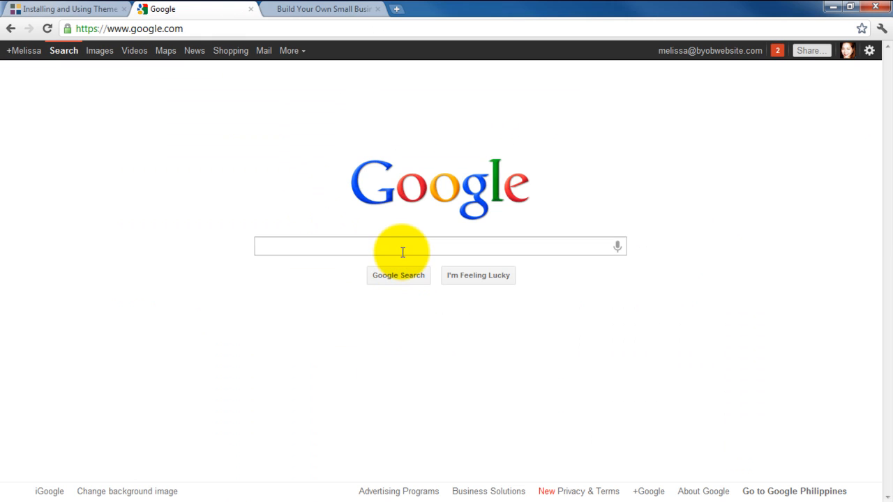
type("thesis")
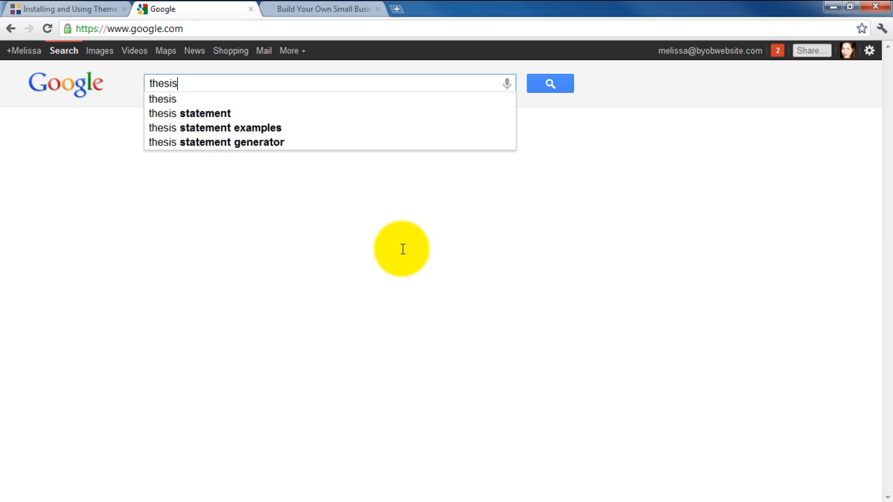
type("theme")
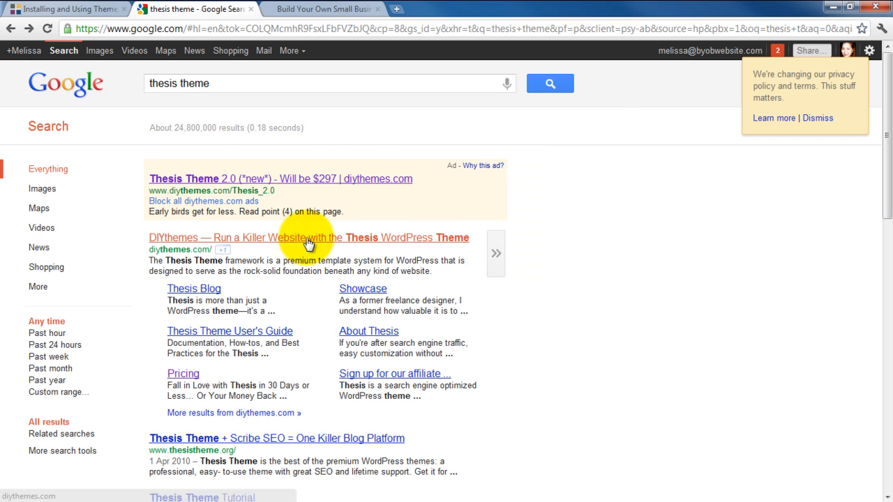
left_click(308, 237)
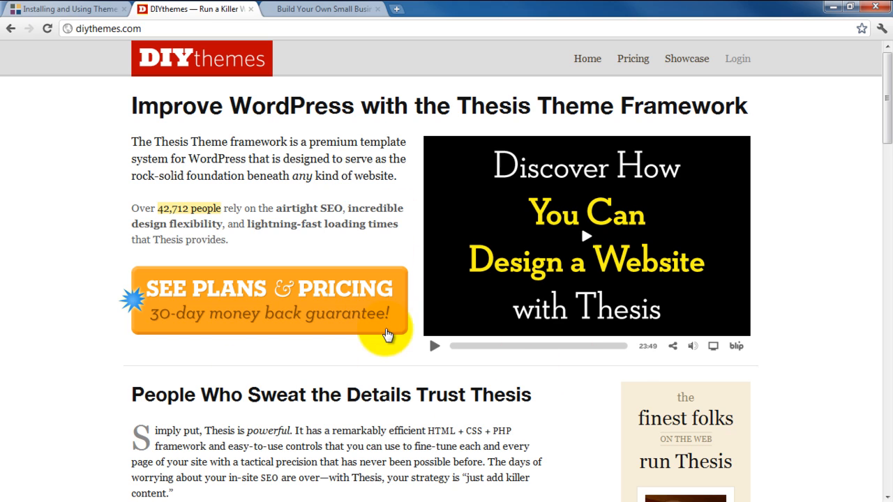
mouse_move(400, 312)
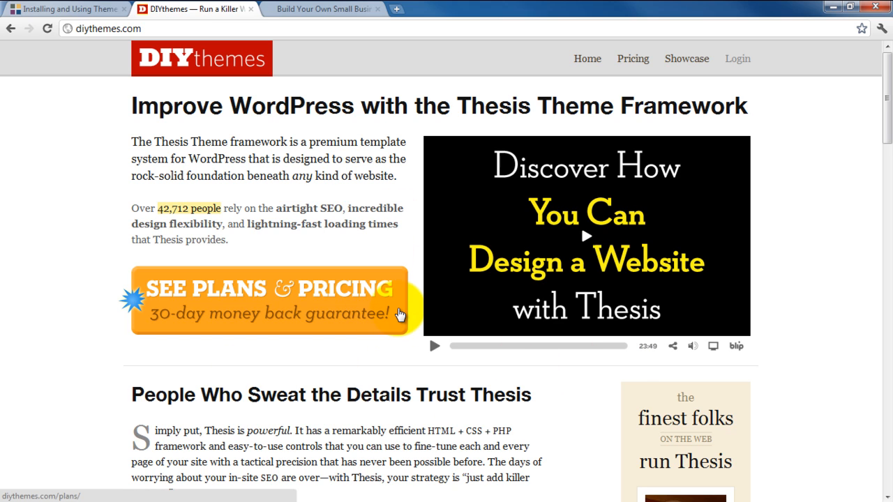
mouse_move(541, 231)
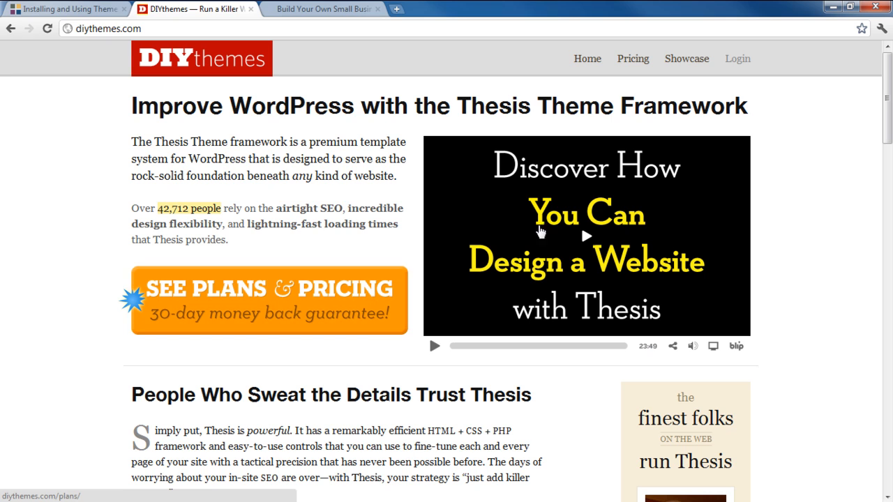
- Open the Thesis plans page listing the Developer's $164 and Personal $87 options
left_click(269, 289)
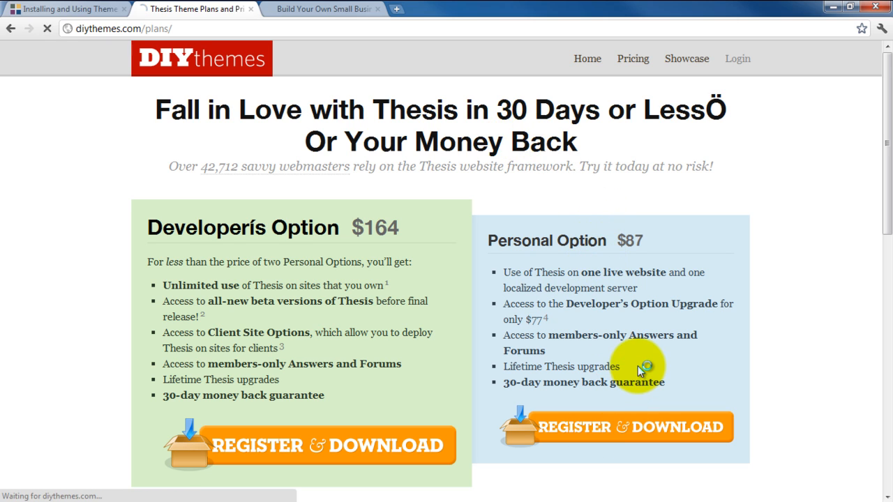
- Start the Personal Option registration and enter the name Melissa and the suggested email
left_click(614, 427)
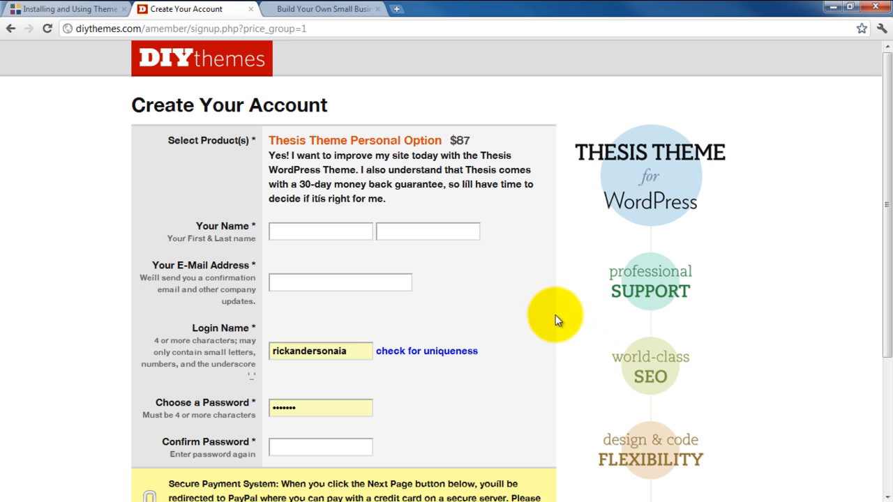
left_click(321, 230)
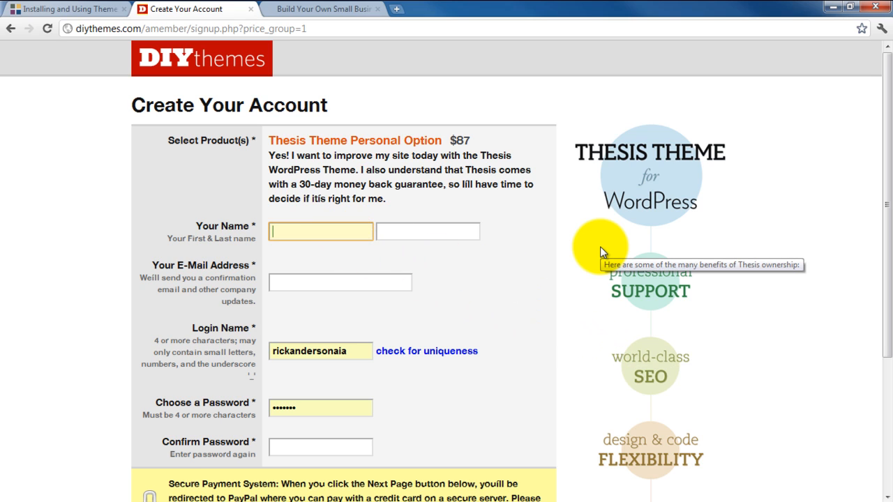
type("Melissa")
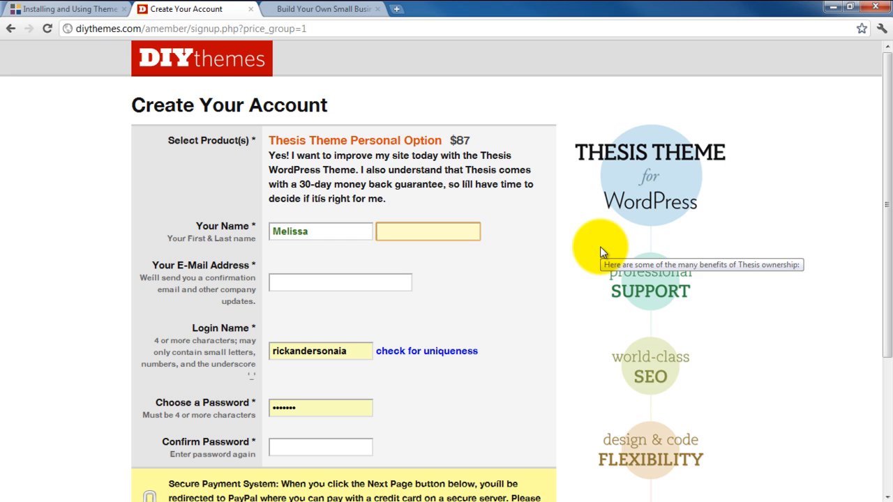
type("melissa")
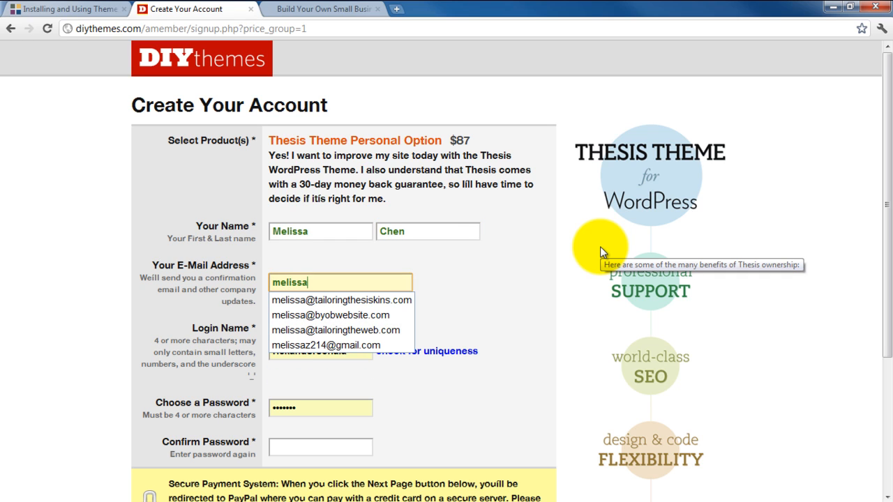
left_click(330, 315)
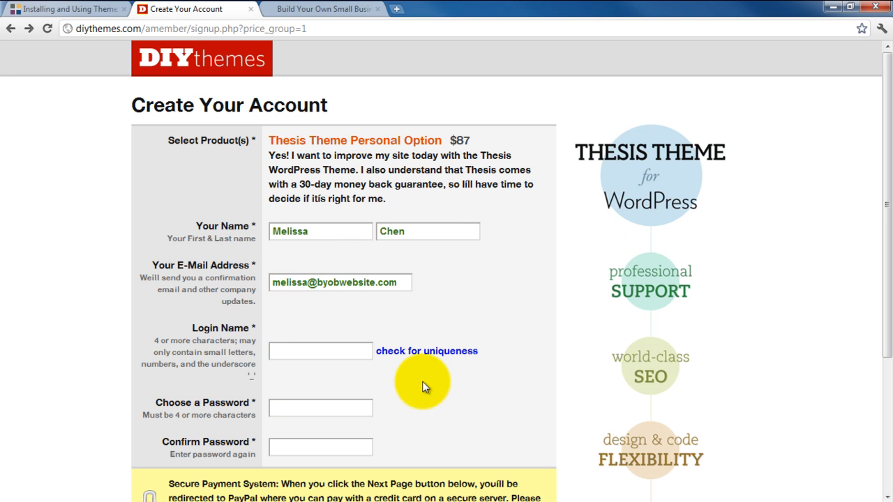
left_click(320, 351)
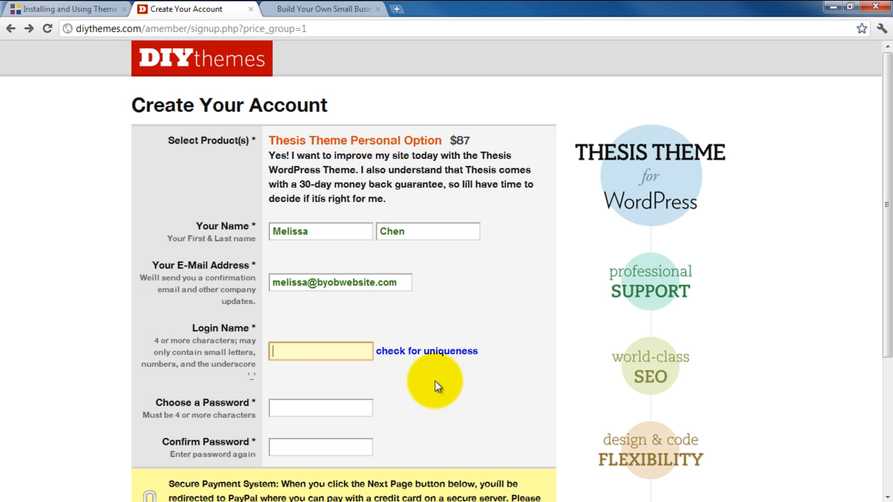
type("byo")
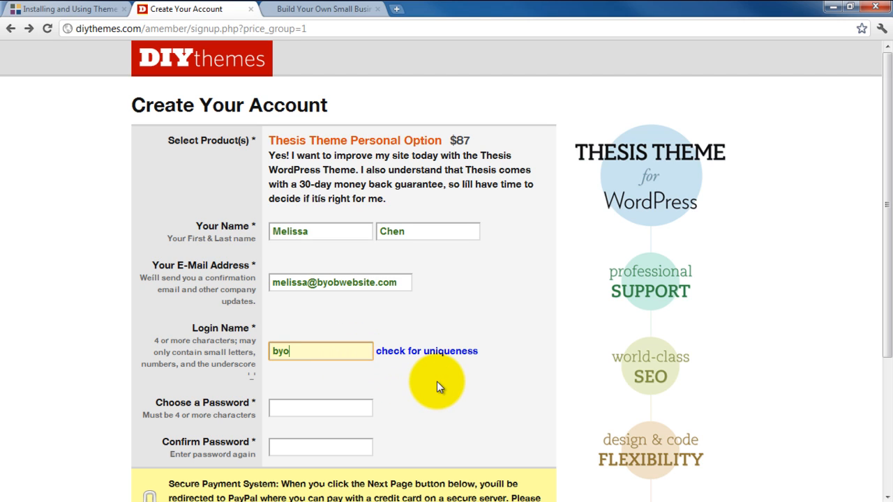
type("bmelissa")
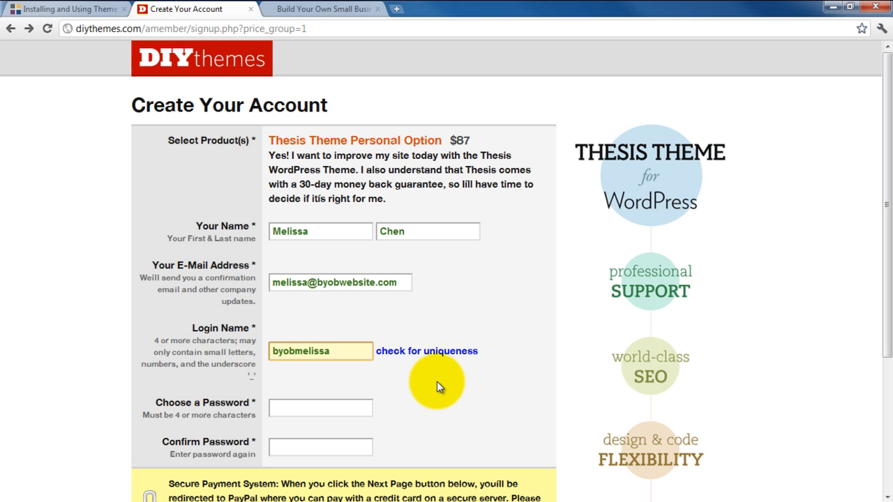
left_click(320, 407)
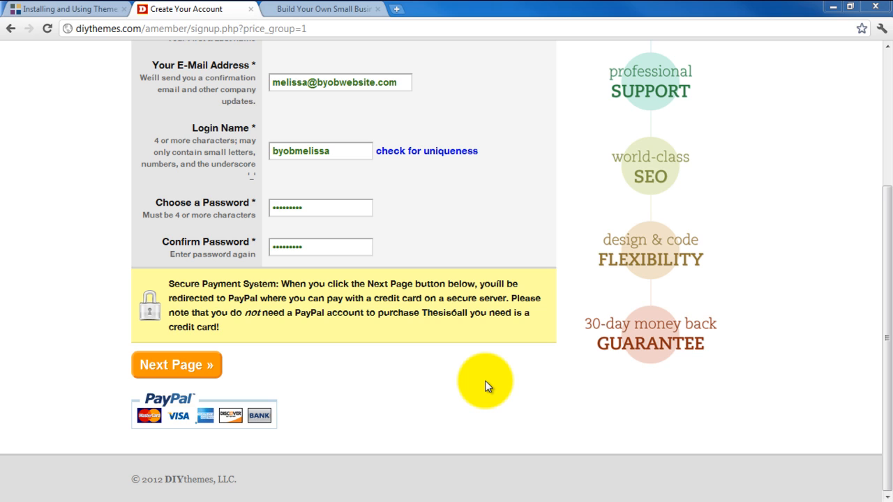
mouse_move(377, 401)
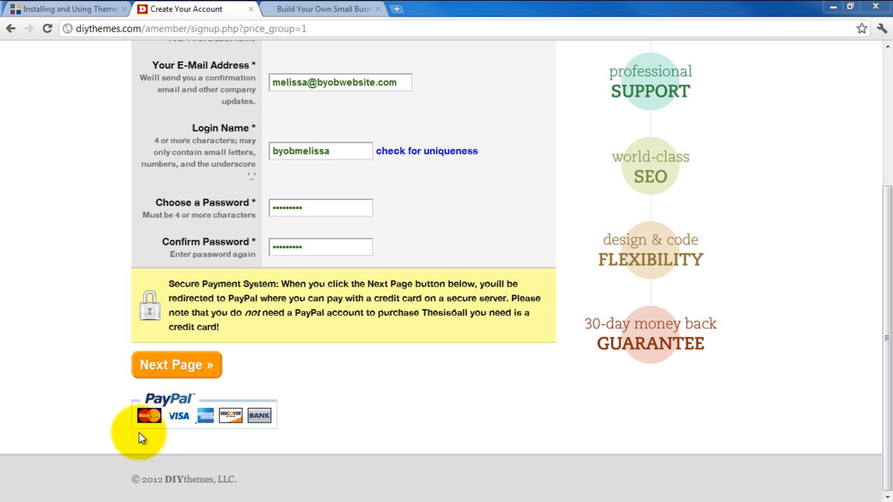
mouse_move(152, 446)
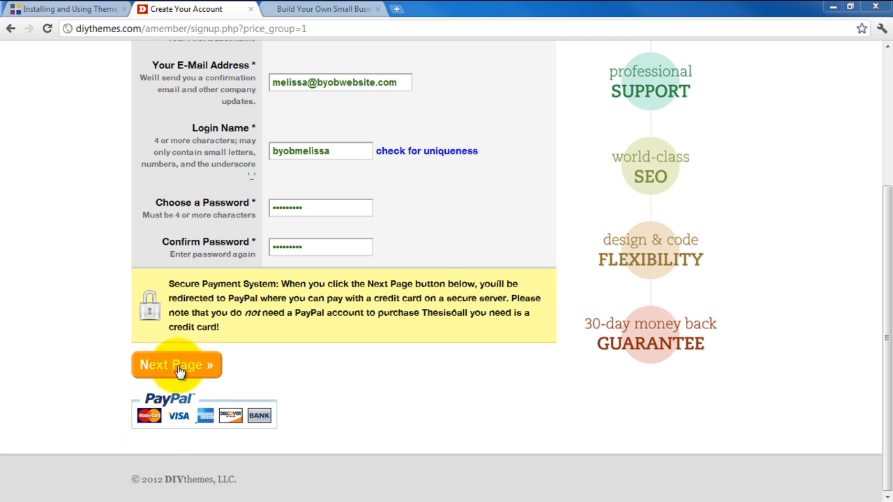
- Log in to PayPal and pay $87 for the Thesis Personal Option
left_click(176, 365)
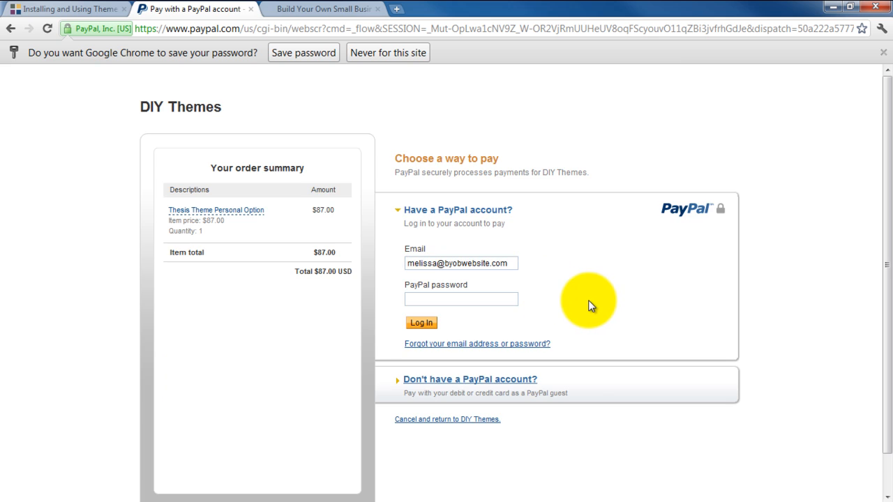
mouse_move(588, 306)
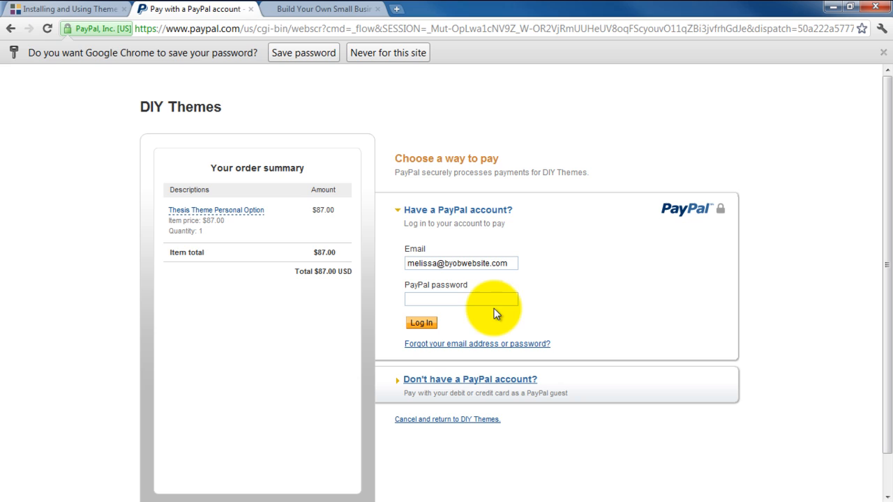
left_click(460, 299)
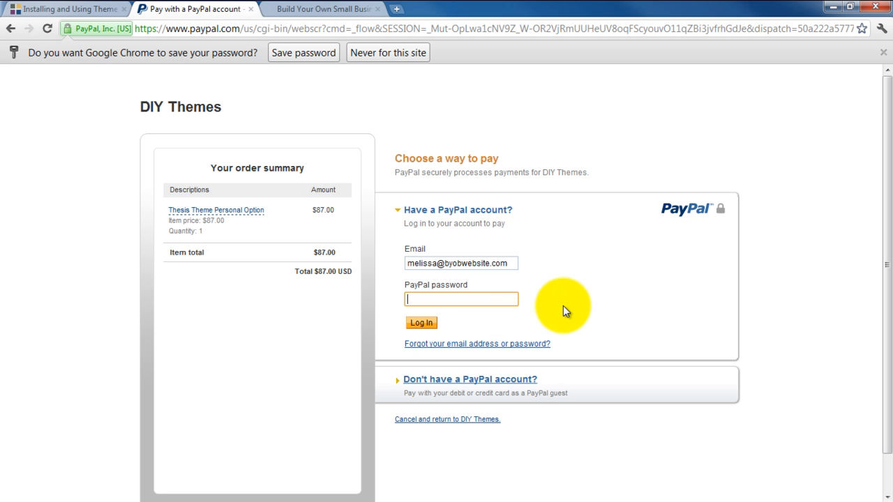
type("password")
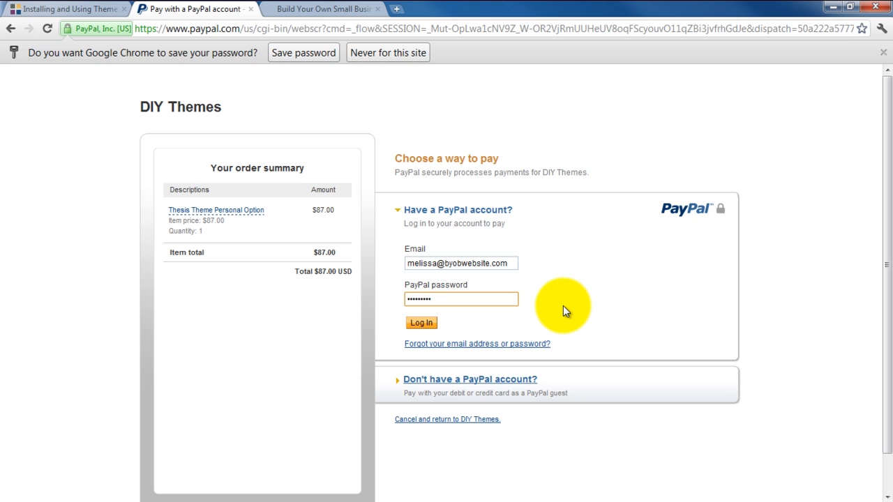
mouse_move(449, 332)
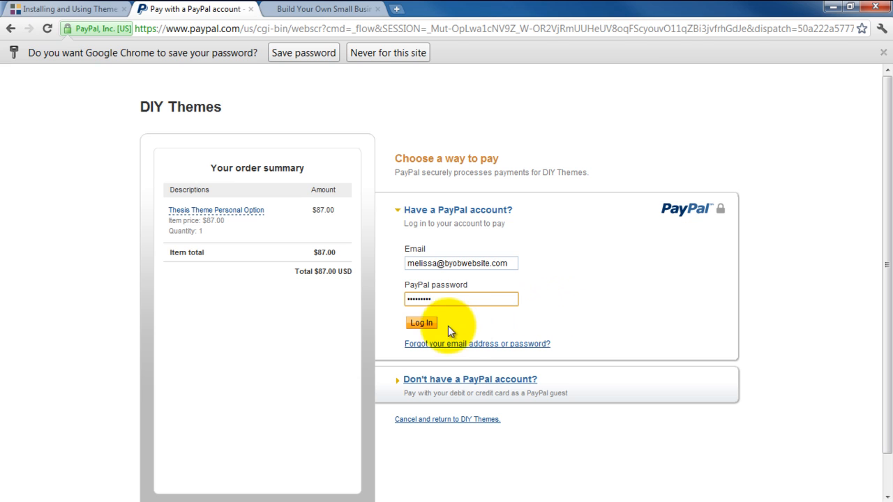
left_click(421, 322)
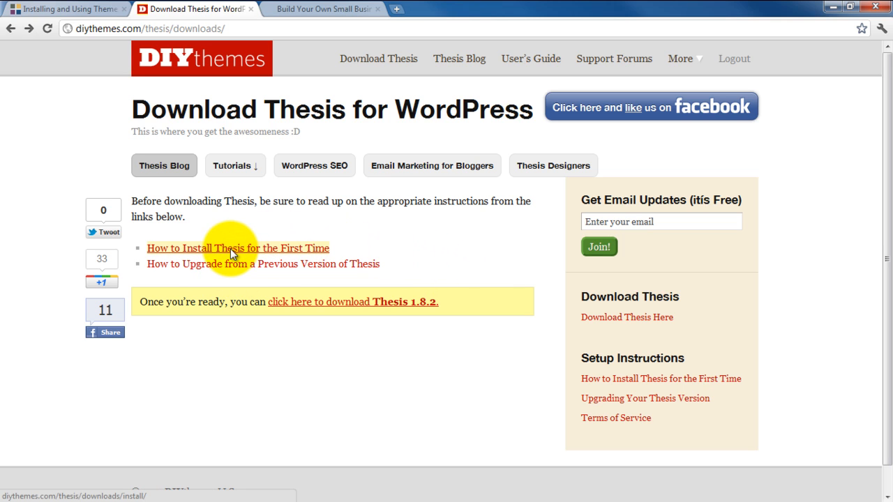
- Review the first-time install instructions, then download thesis_182.zip from the download page
left_click(238, 247)
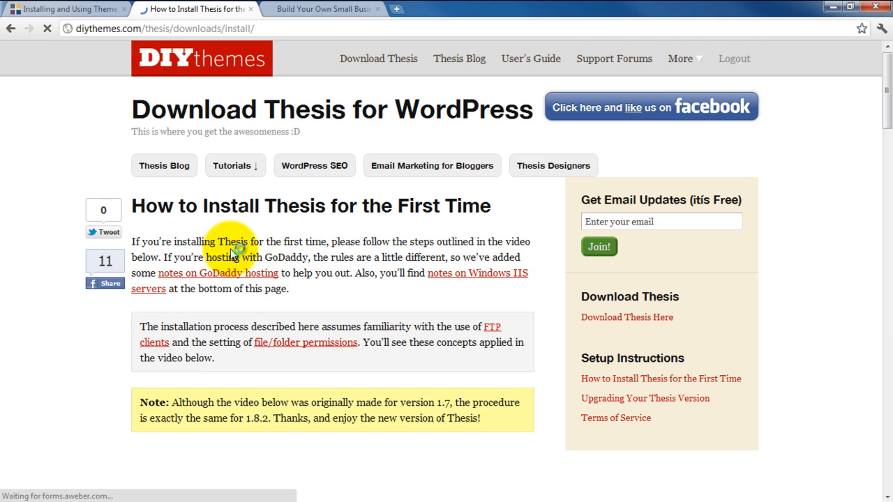
scroll("down", 3)
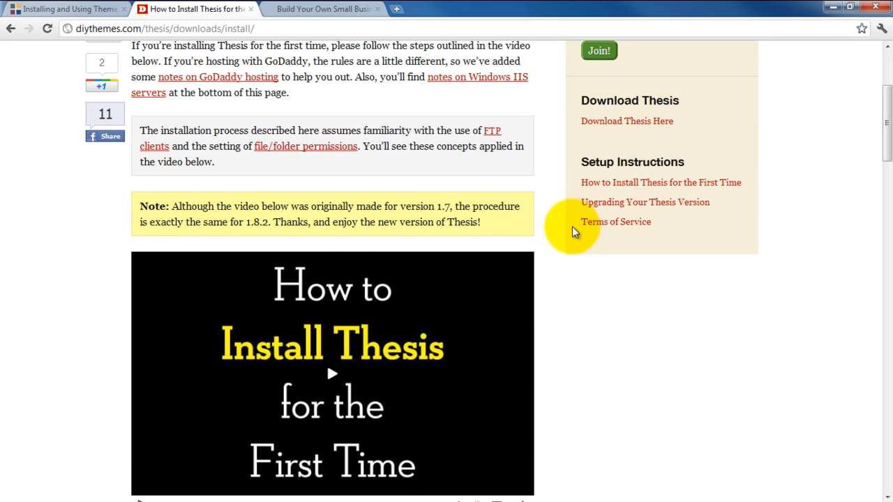
scroll("down", 3)
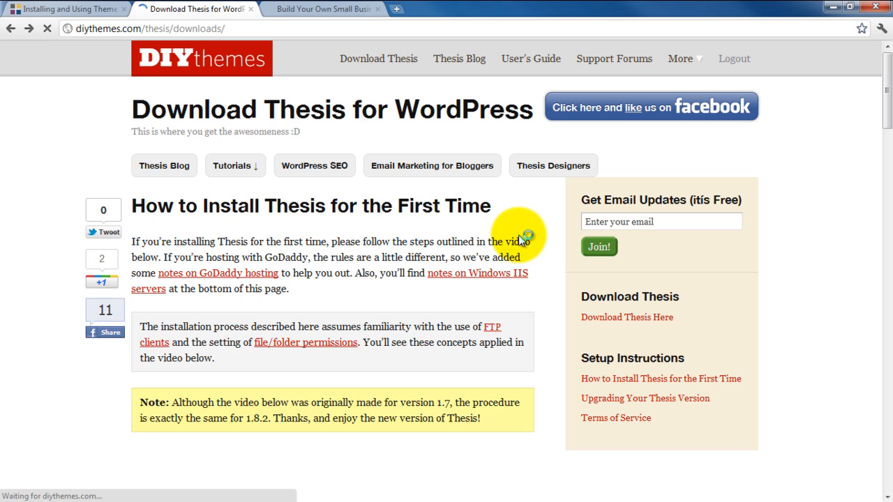
left_click(164, 166)
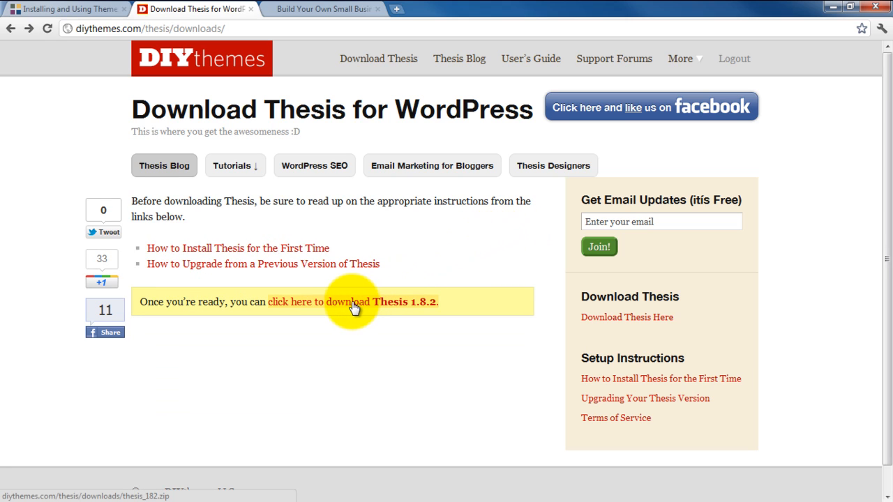
left_click(320, 302)
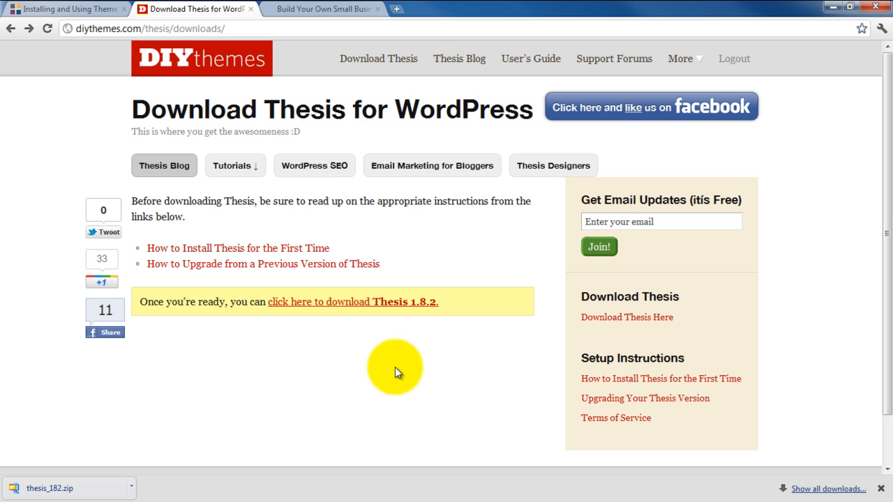
mouse_move(129, 477)
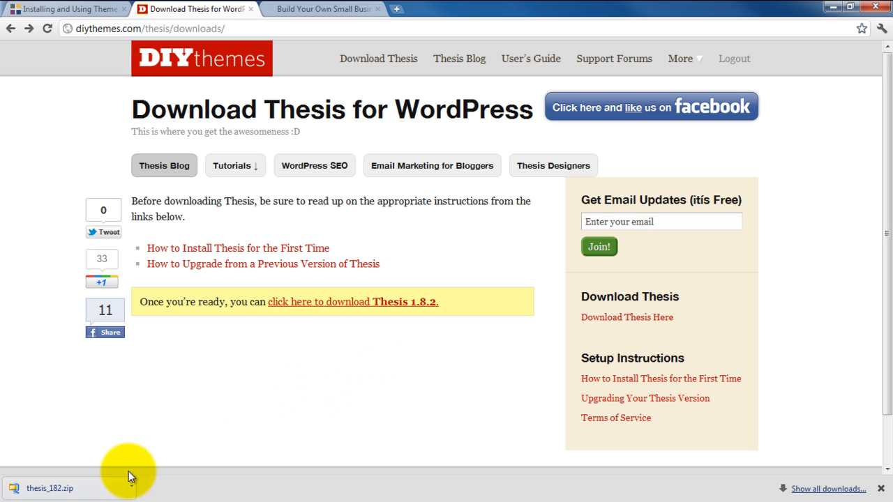
mouse_move(355, 352)
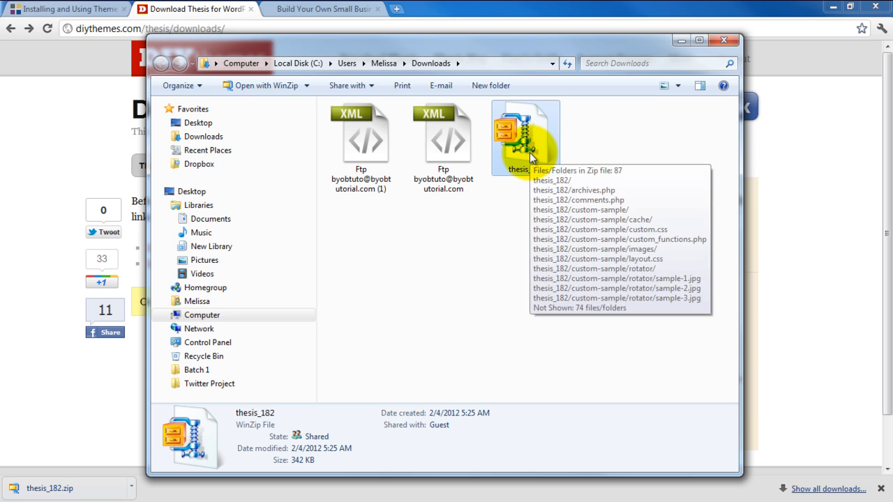
- Bring up the actions menu for thesis_182.zip in the Downloads folder
right_click(525, 136)
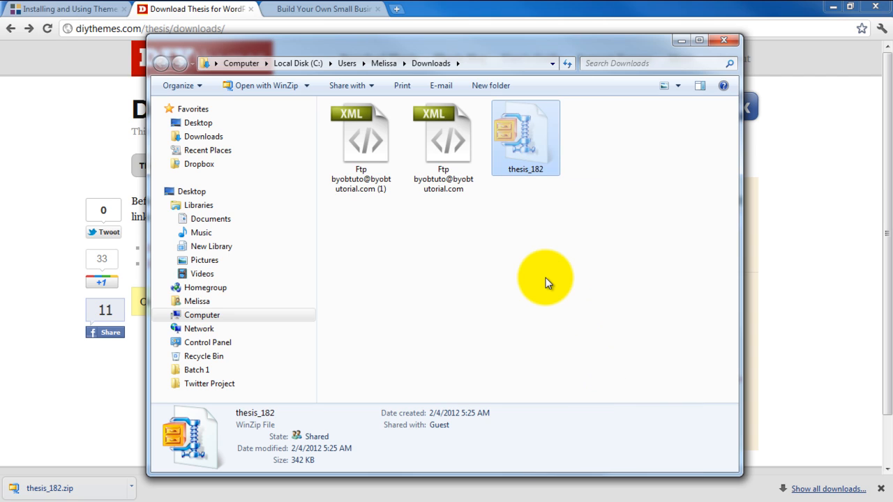
mouse_move(539, 279)
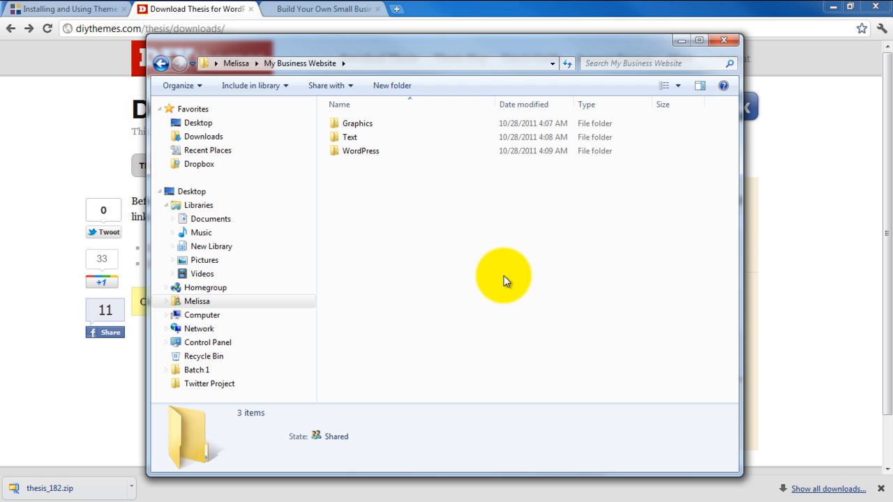
- Extract thesis_182.zip in WordPress > Downloads into a thesis_182 folder
double_click(360, 151)
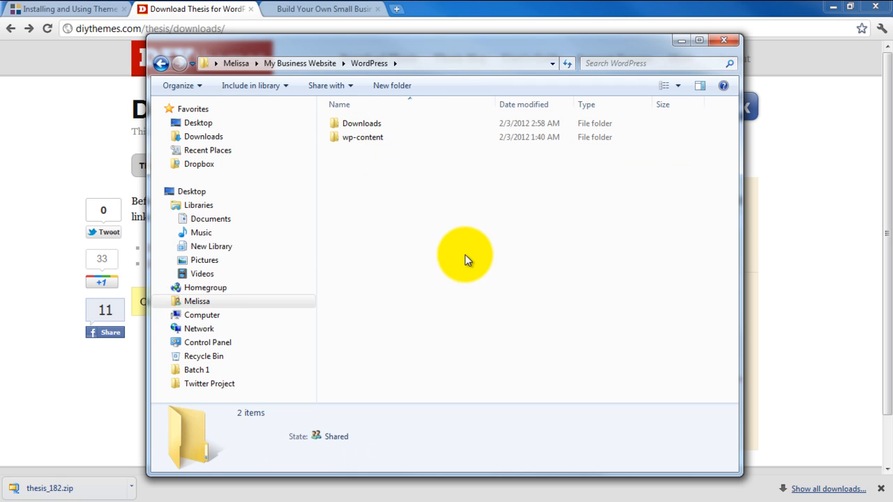
left_click(361, 124)
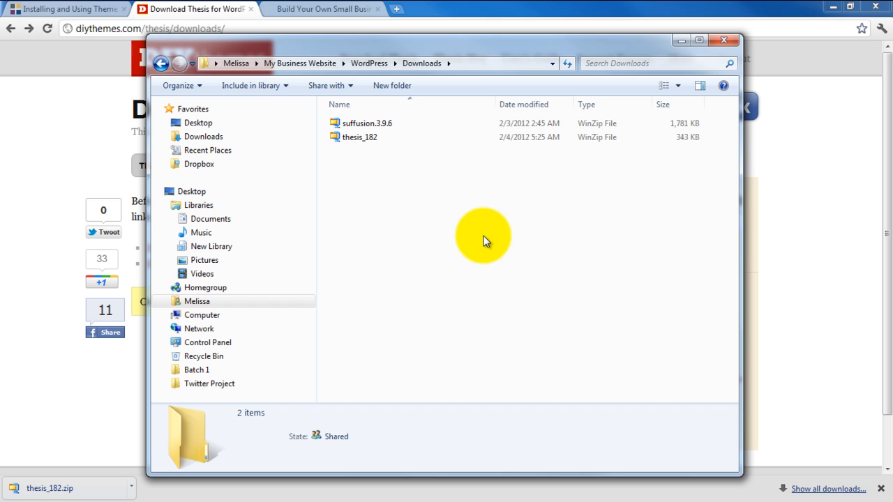
right_click(360, 137)
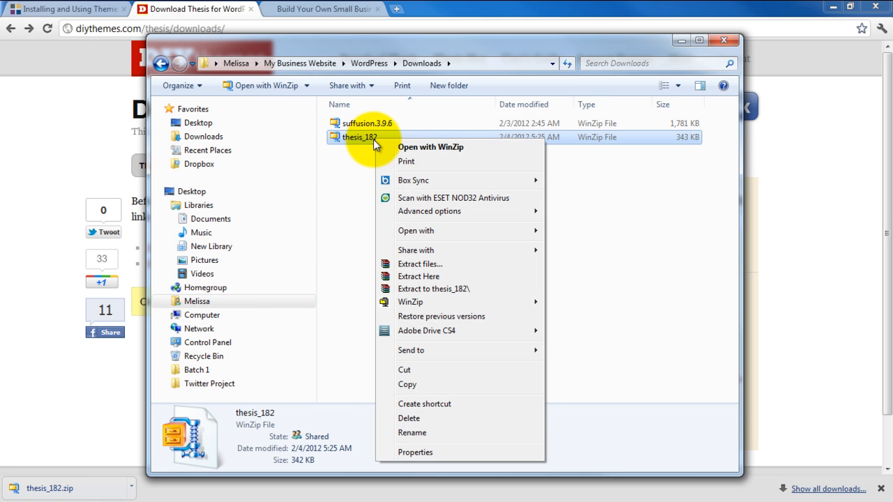
mouse_move(429, 235)
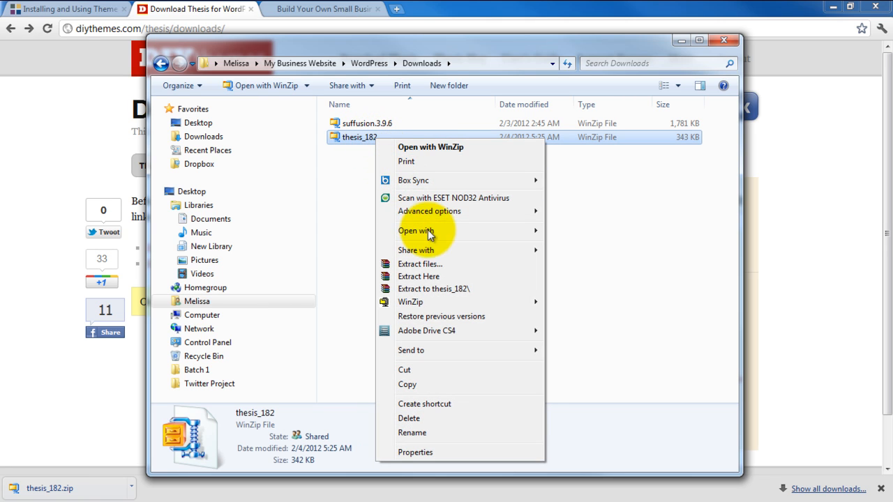
left_click(419, 276)
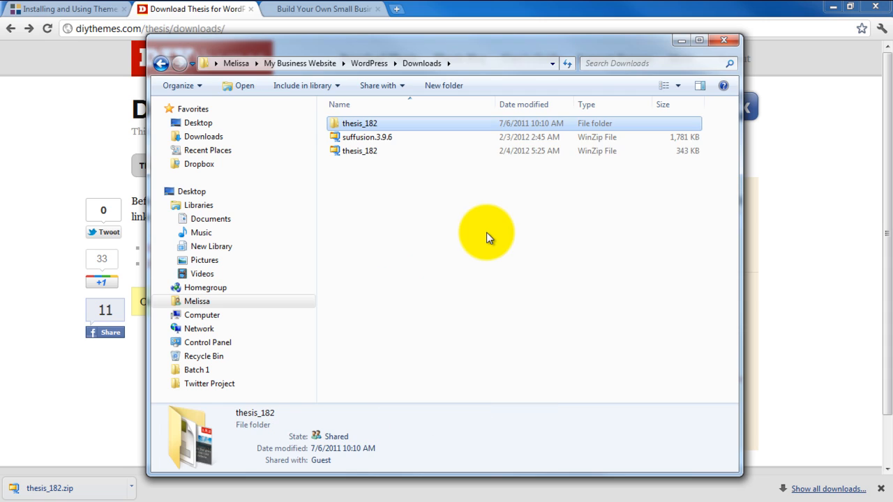
mouse_move(397, 225)
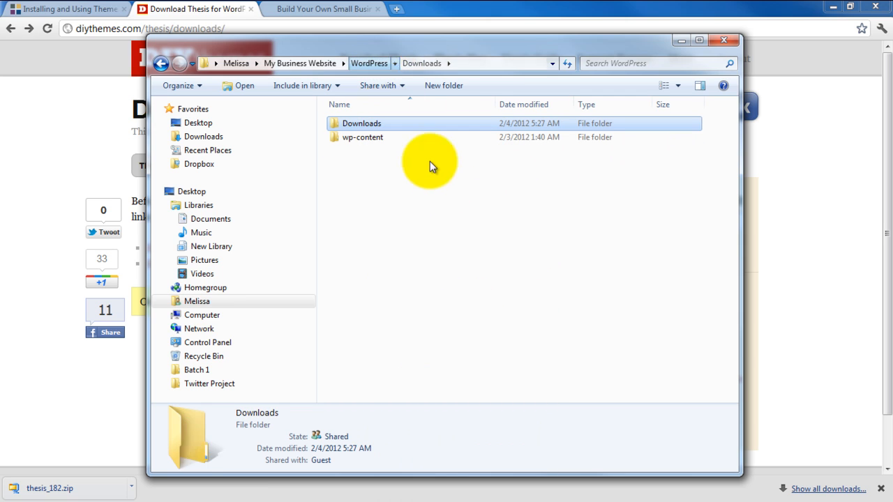
- Paste the thesis_182 folder into wp-content\themes and open it
double_click(363, 137)
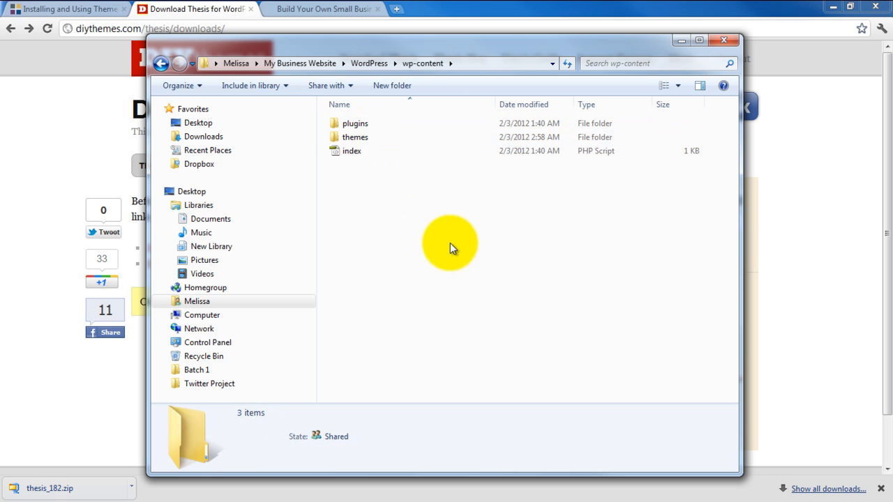
double_click(355, 137)
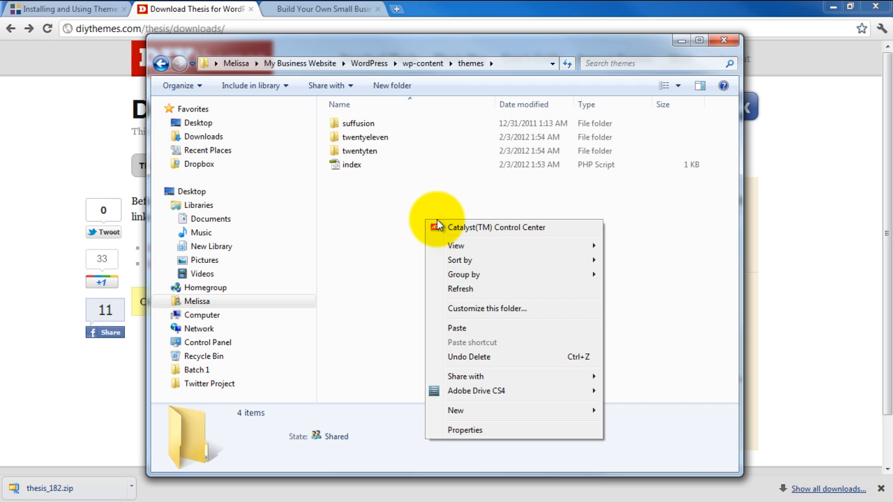
left_click(457, 328)
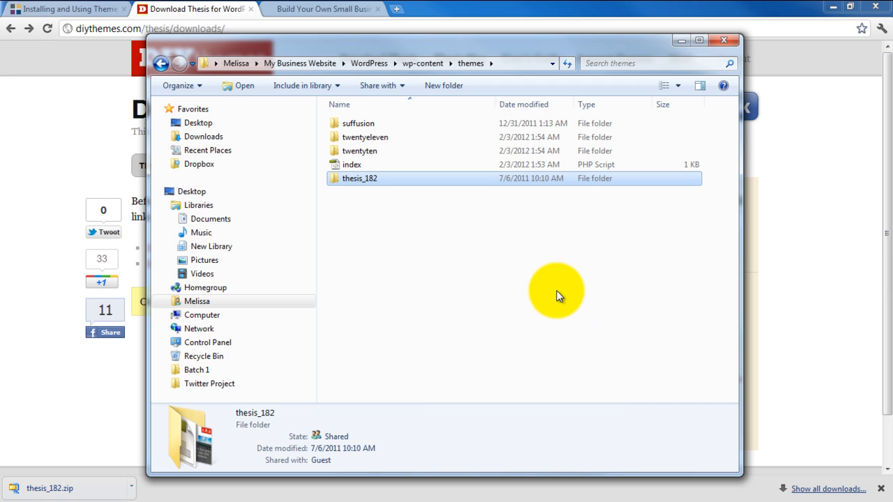
mouse_move(426, 180)
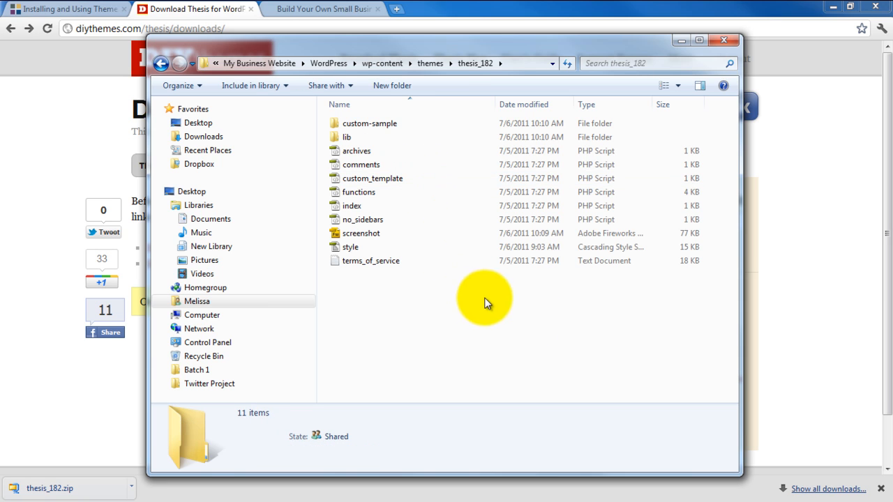
left_click(349, 247)
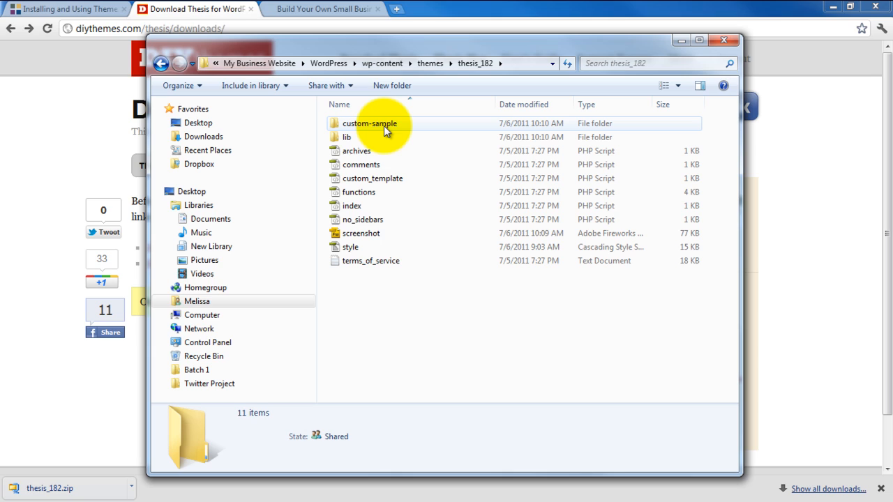
- Rename the custom-sample folder to 'custom' and open it
left_click(369, 123)
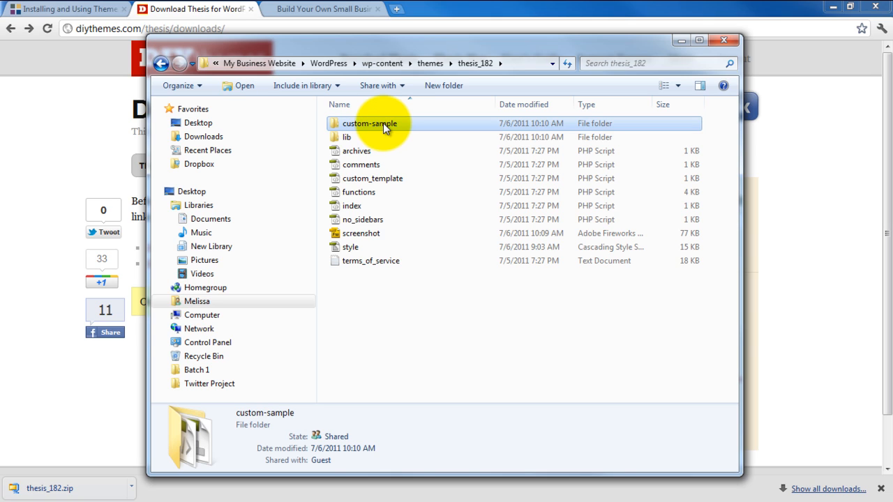
left_click(369, 124)
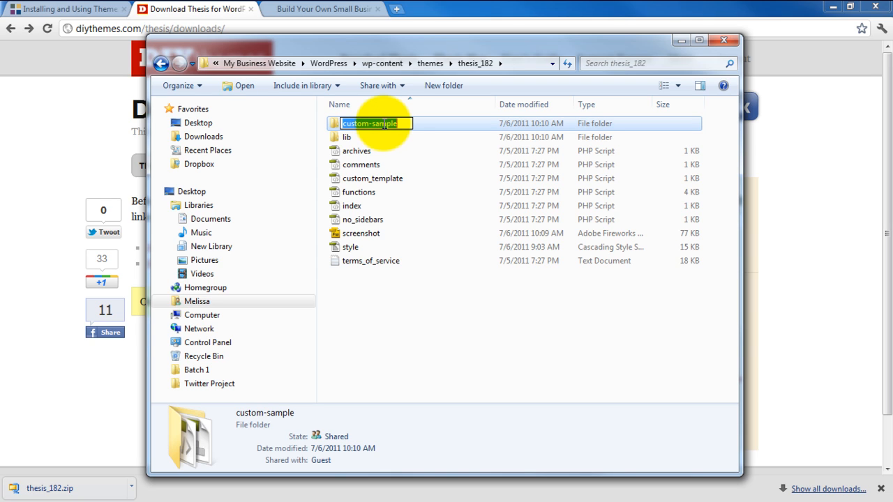
left_click(377, 124)
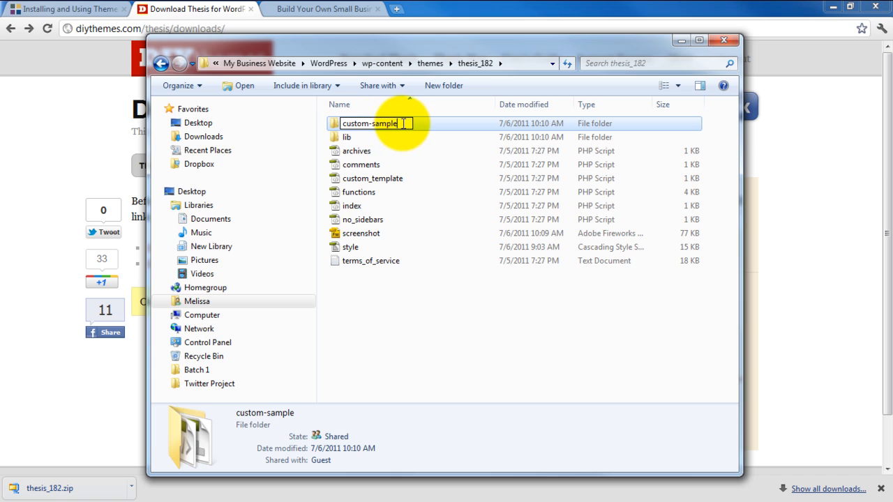
double_click(384, 123)
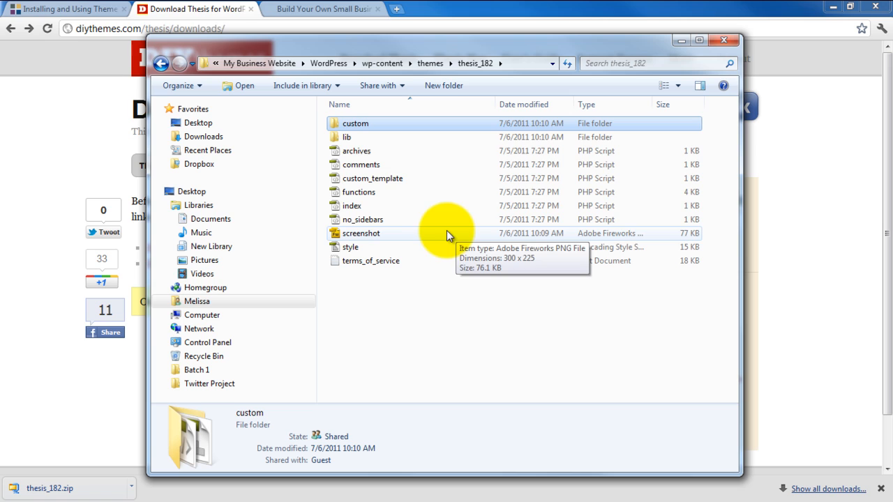
double_click(355, 123)
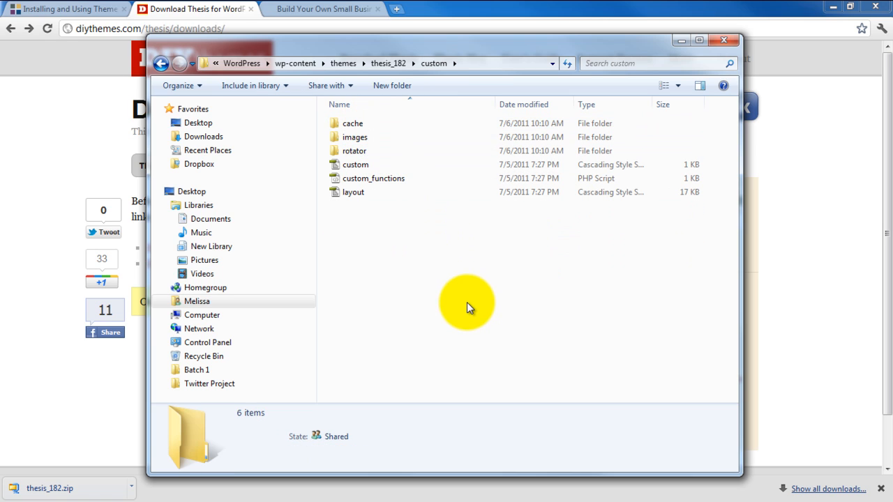
mouse_move(461, 258)
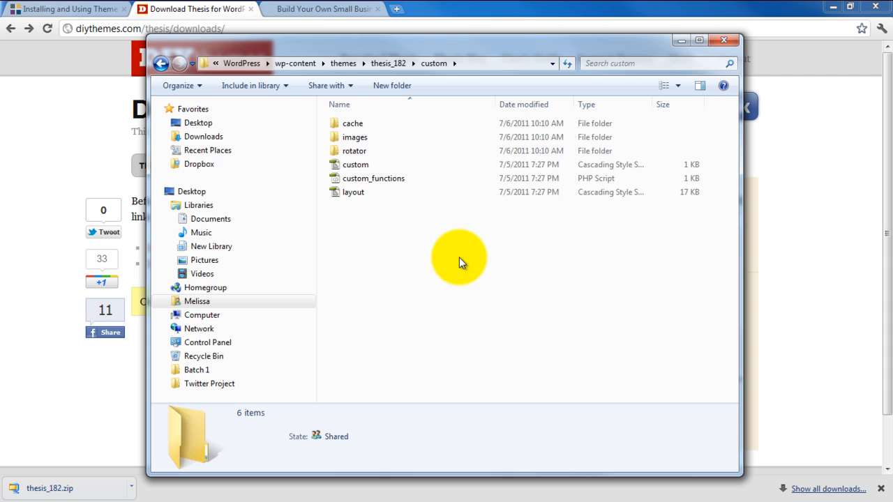
mouse_move(479, 228)
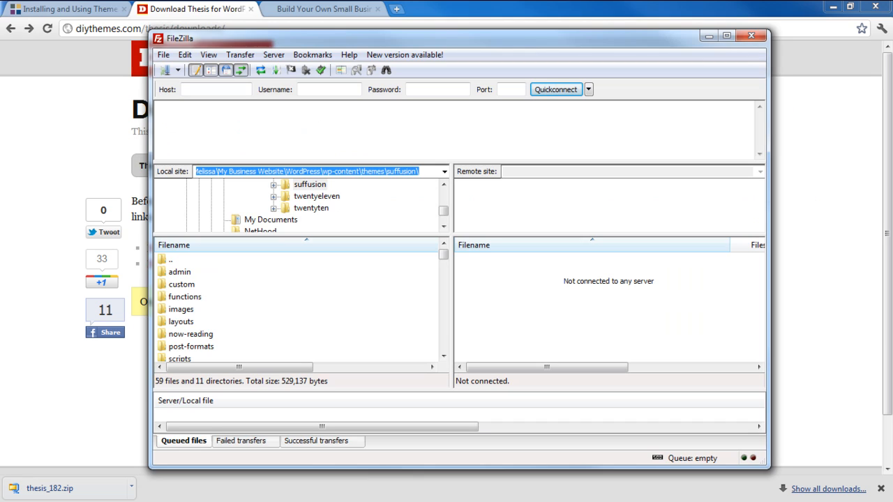
mouse_move(529, 281)
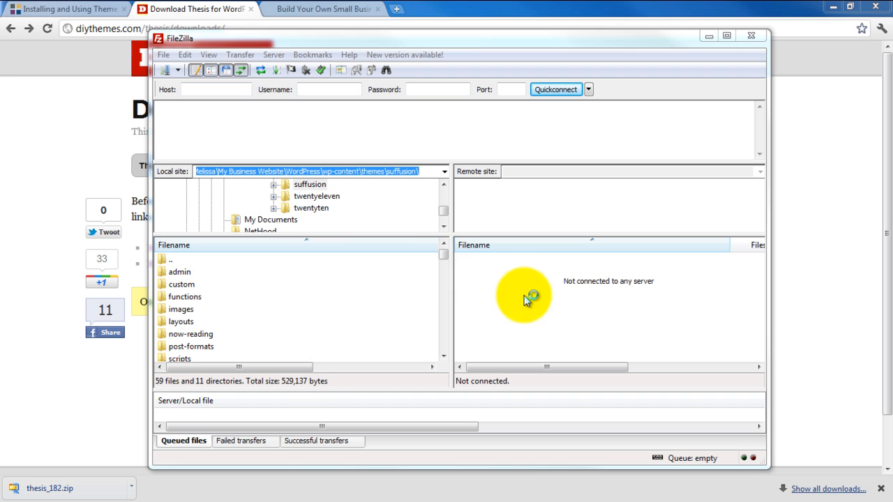
- Connect FileZilla to the saved BYOB Tutorial site and select the thesis_182 folder
left_click(163, 55)
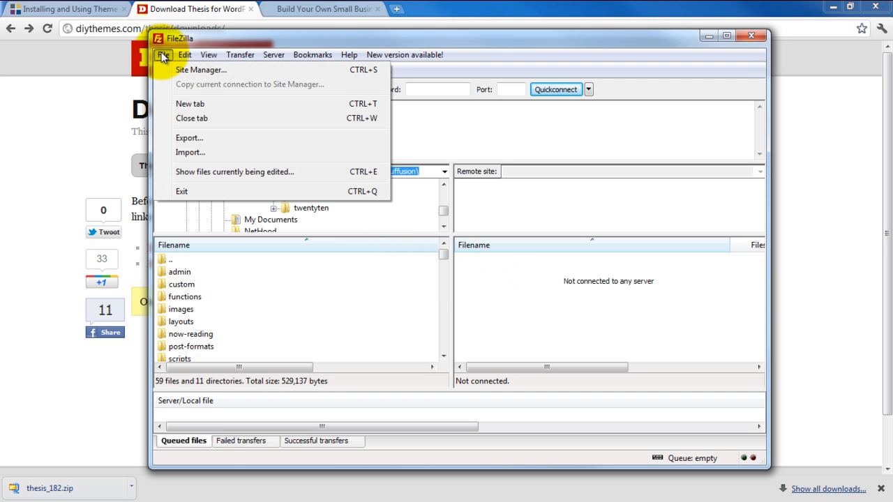
left_click(200, 70)
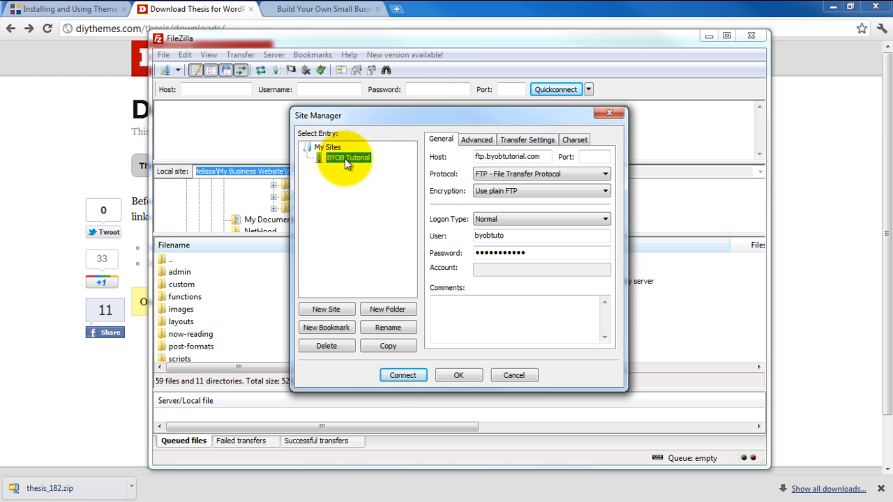
left_click(403, 375)
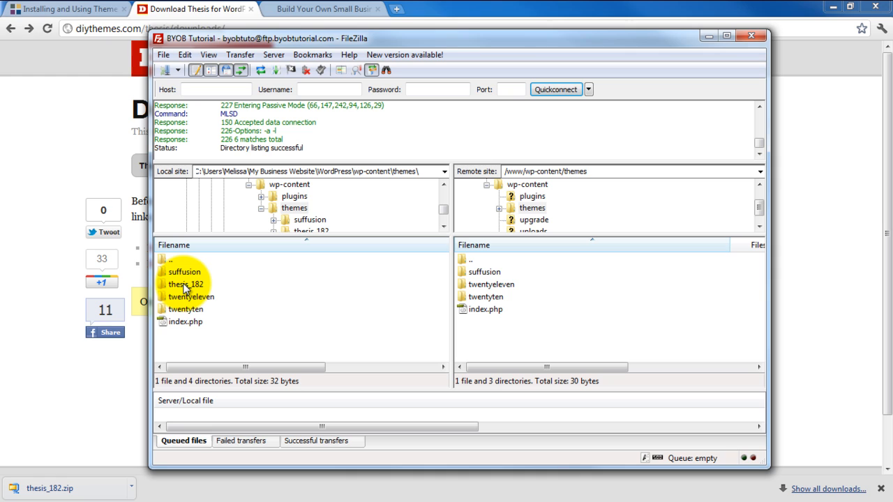
mouse_move(189, 286)
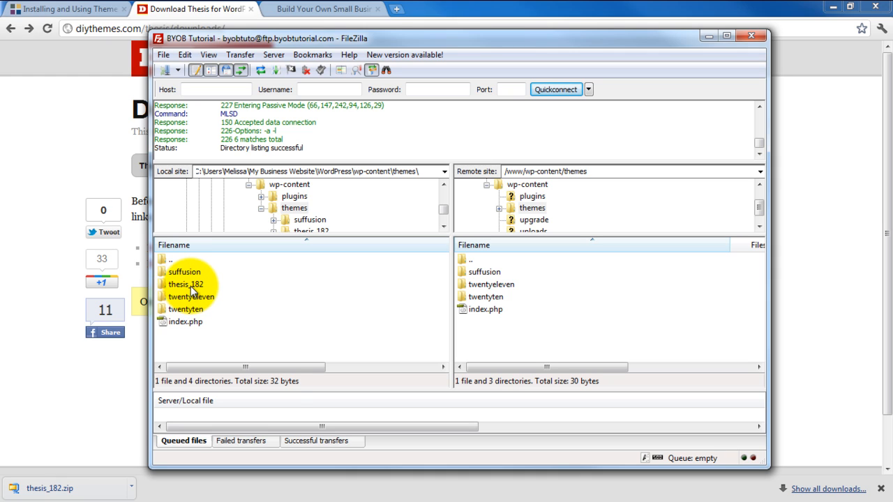
left_click(185, 283)
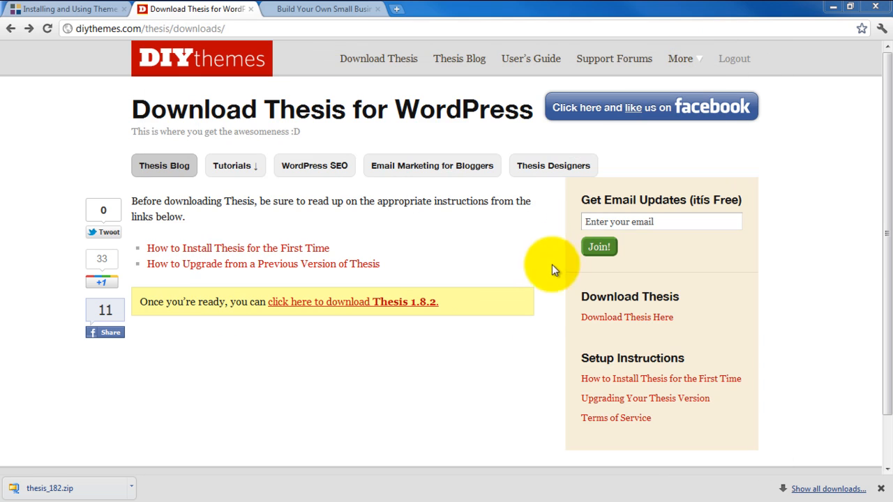
- Choose Dashboard from the site-name menu in the live site's admin bar
left_click(324, 9)
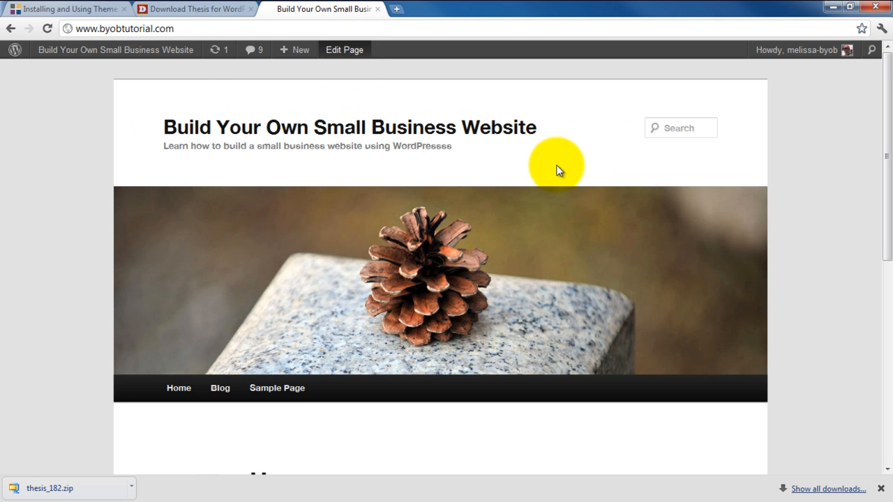
mouse_move(373, 178)
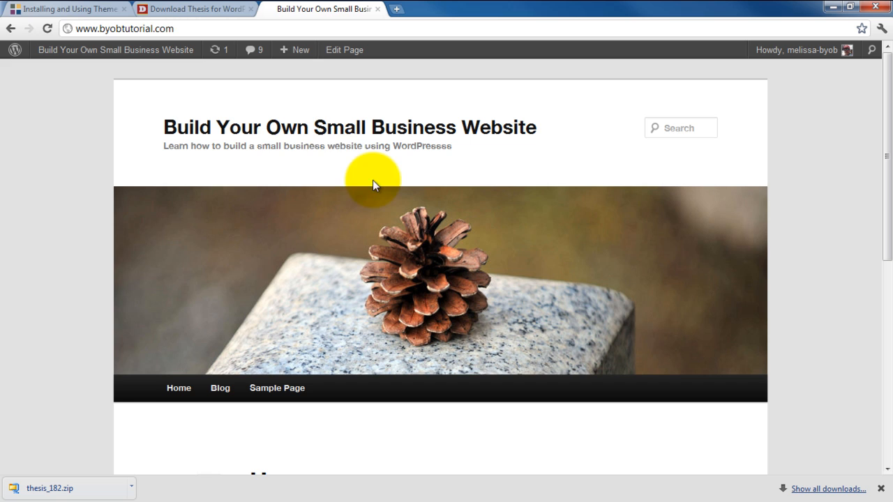
left_click(115, 49)
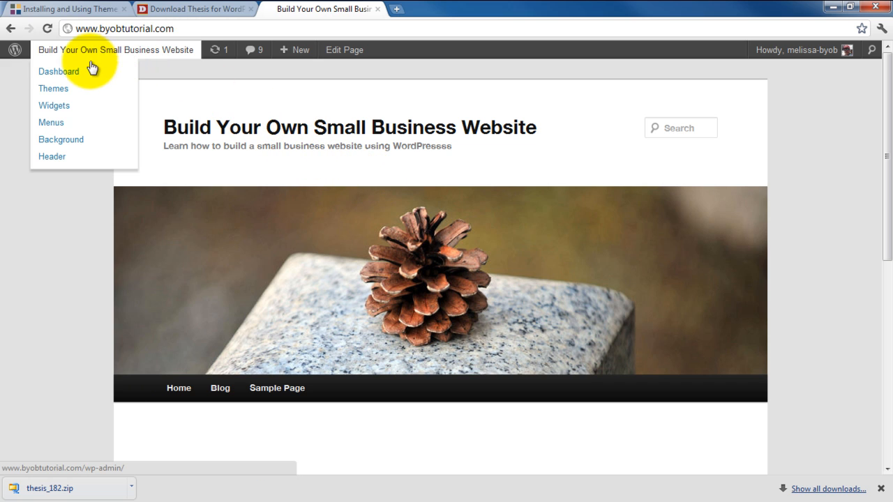
left_click(59, 71)
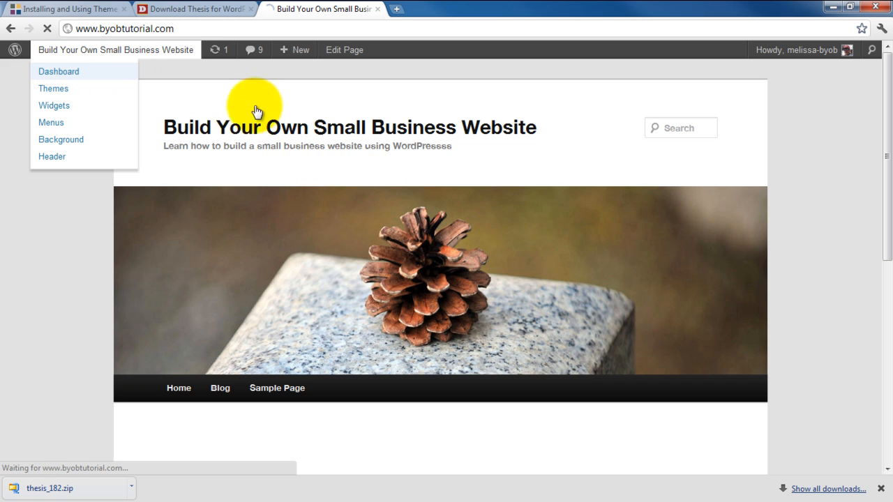
left_click(58, 71)
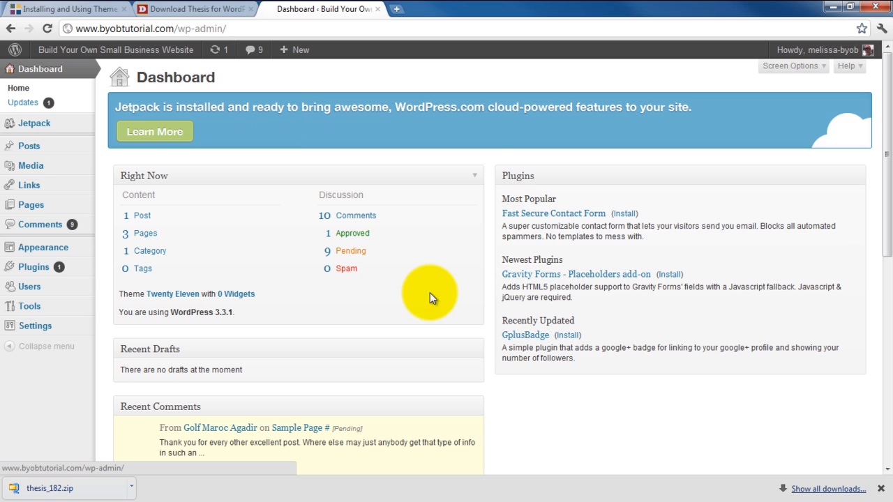
mouse_move(469, 295)
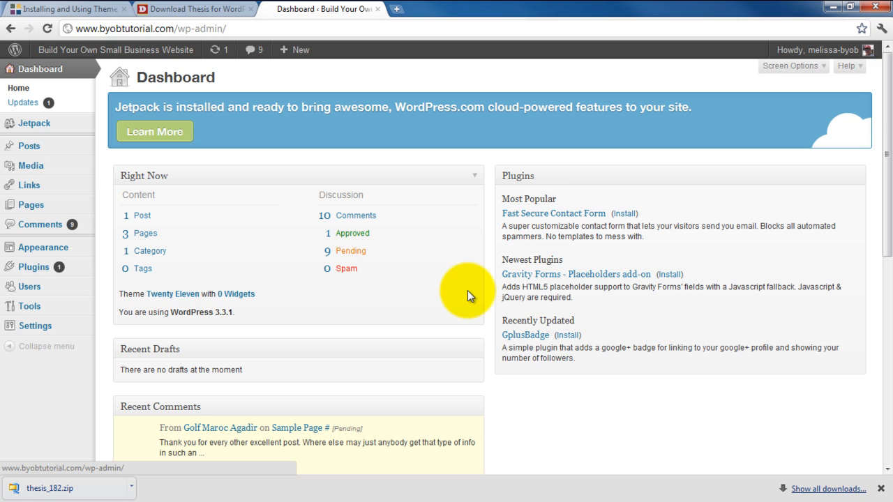
mouse_move(236, 294)
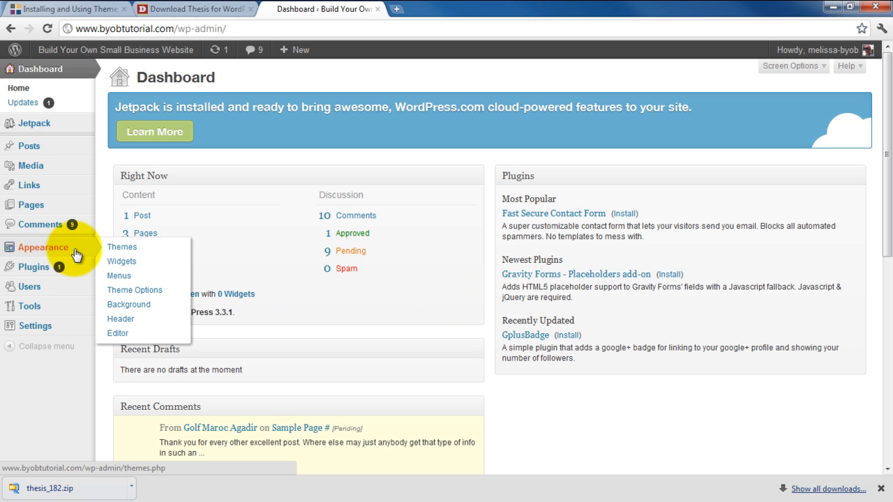
- Activate Thesis 1.8.2 from the installed themes list in Appearance > Themes
left_click(122, 247)
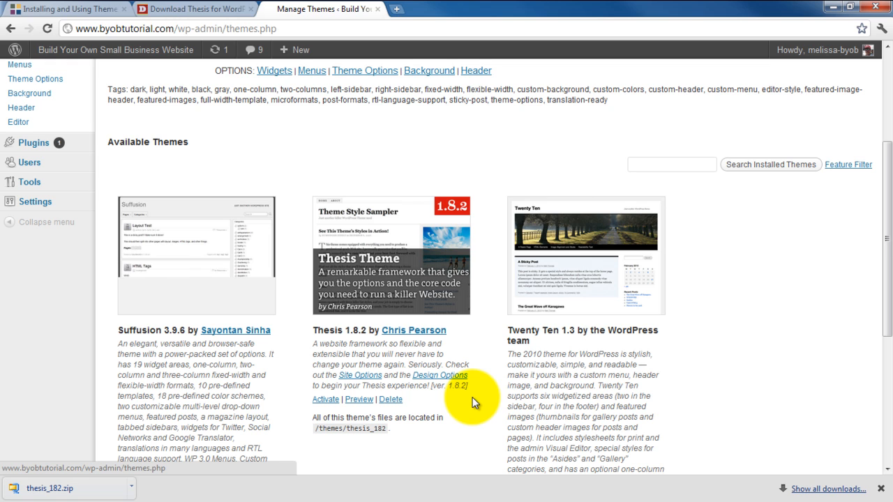
left_click(325, 400)
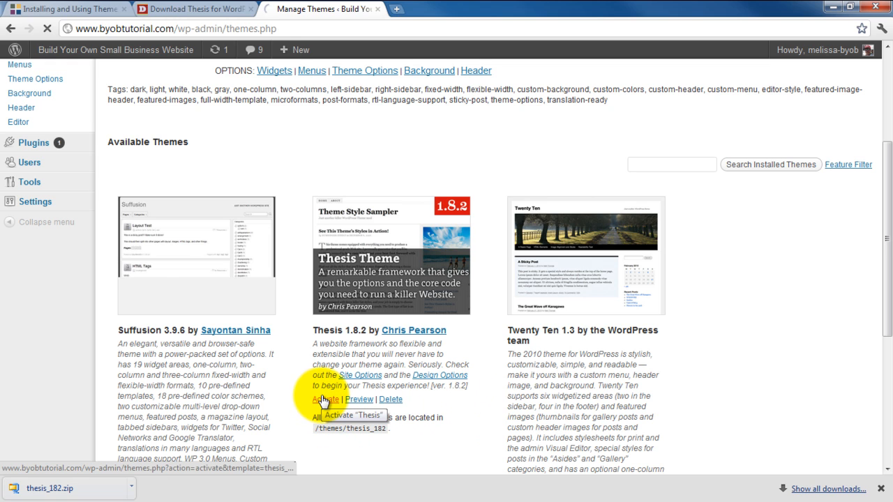
left_click(325, 399)
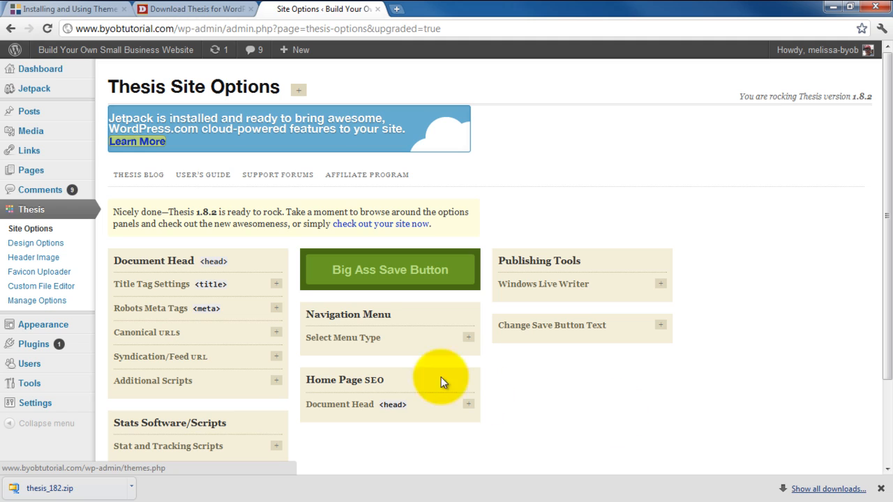
mouse_move(263, 246)
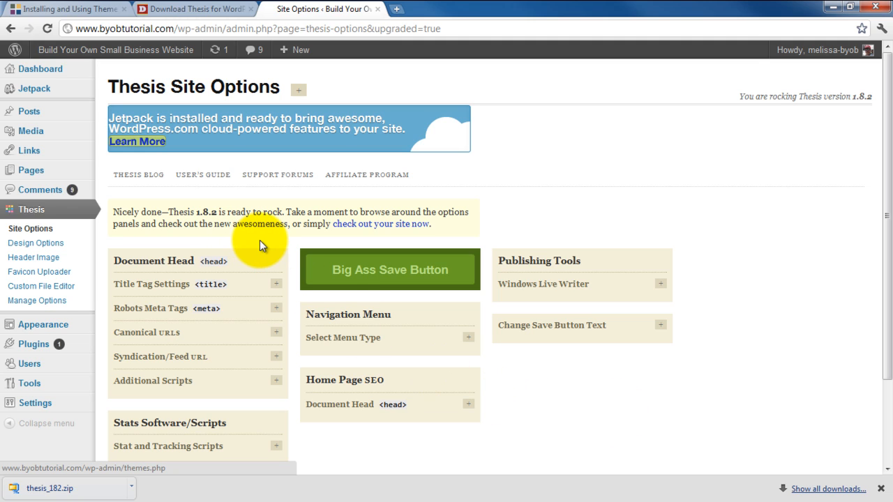
mouse_move(784, 303)
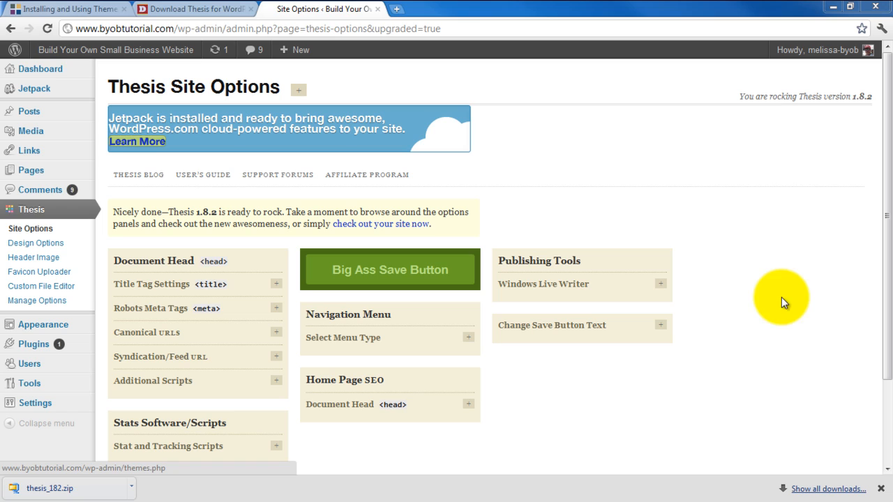
mouse_move(673, 251)
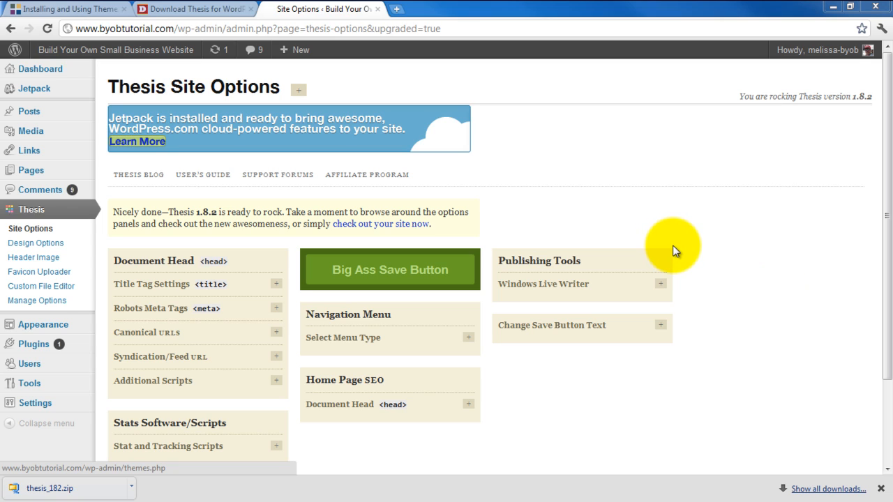
mouse_move(377, 229)
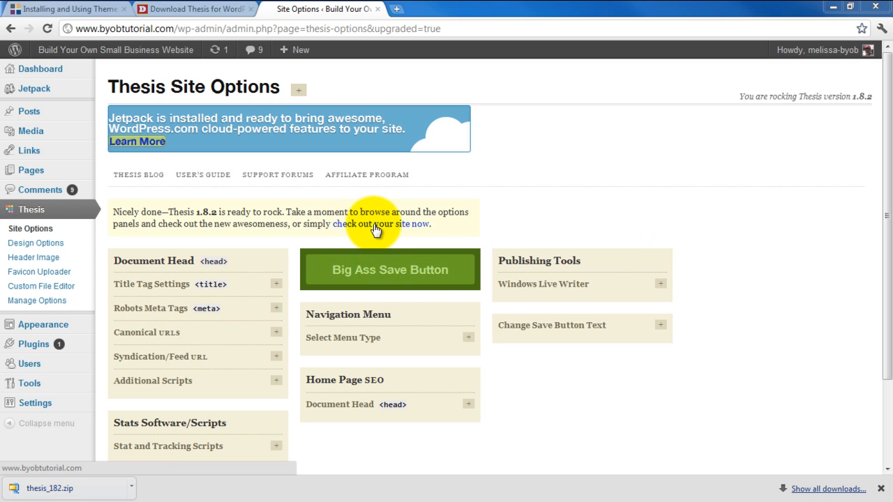
- Open 'check out your site now' in a new tab and scroll the Thesis-styled front page
right_click(419, 224)
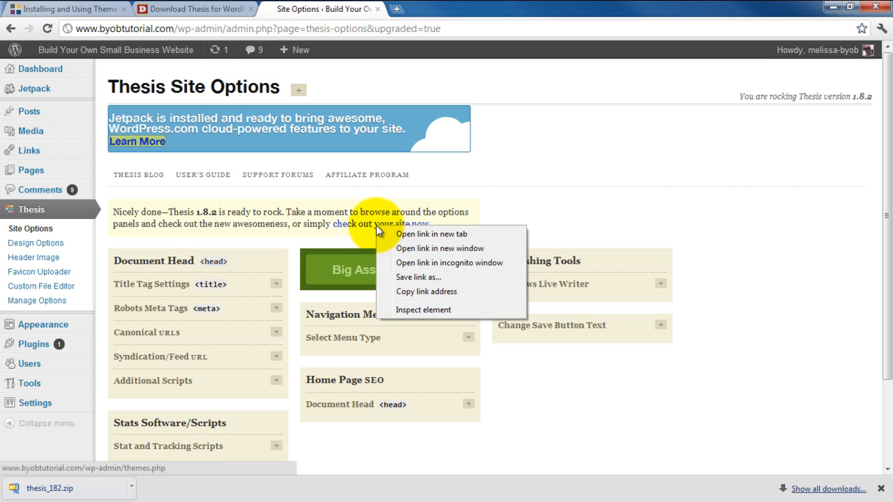
left_click(432, 234)
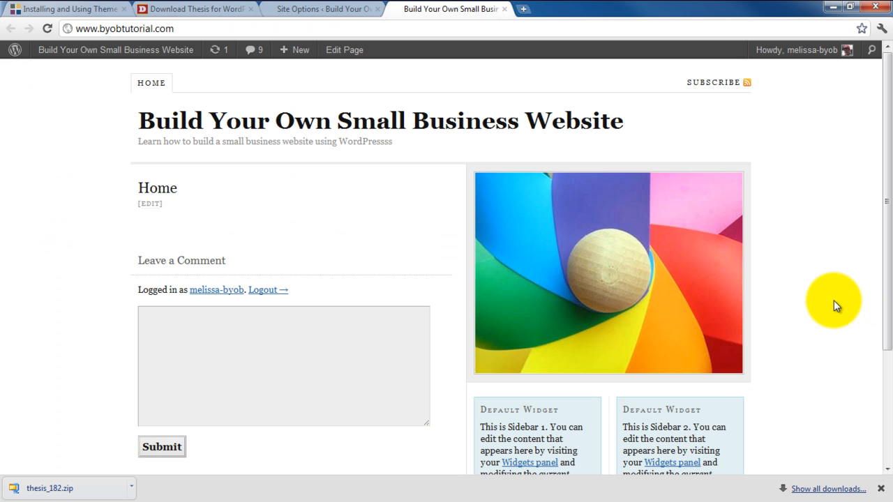
mouse_move(407, 310)
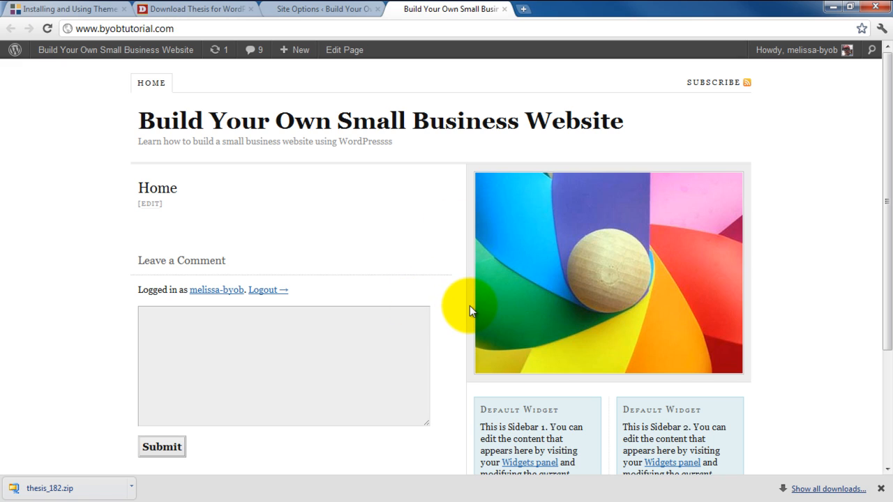
mouse_move(432, 258)
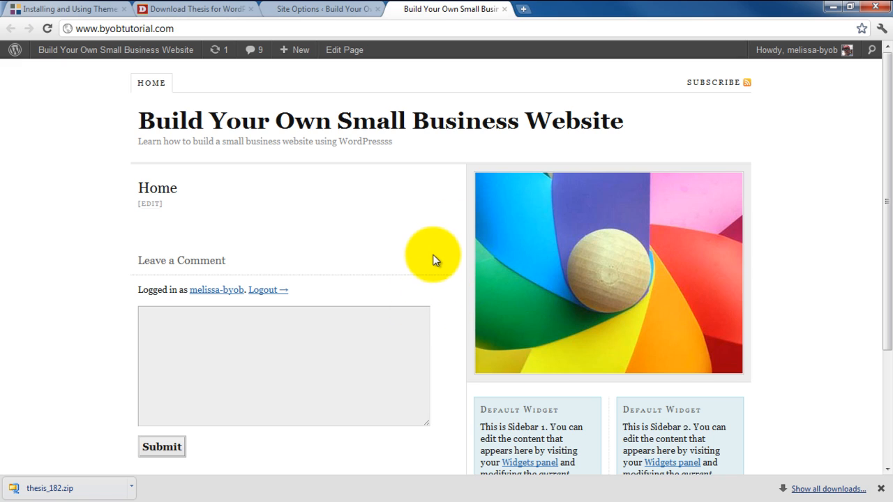
mouse_move(151, 82)
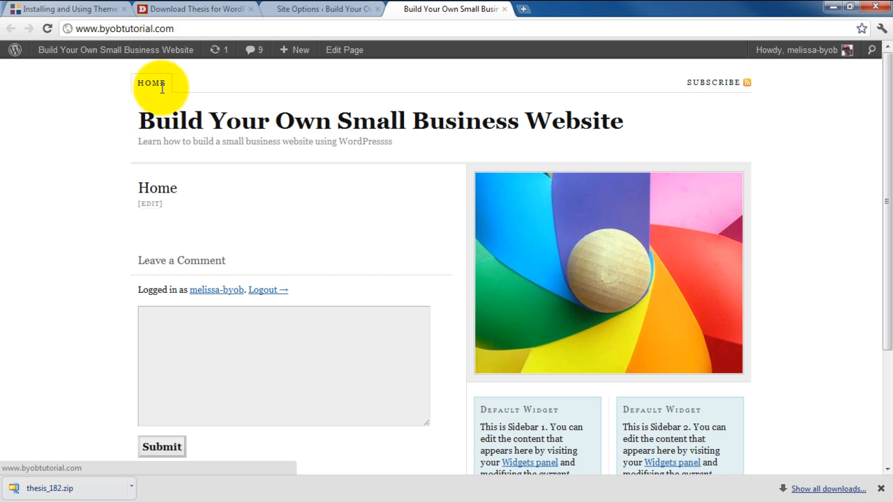
mouse_move(724, 94)
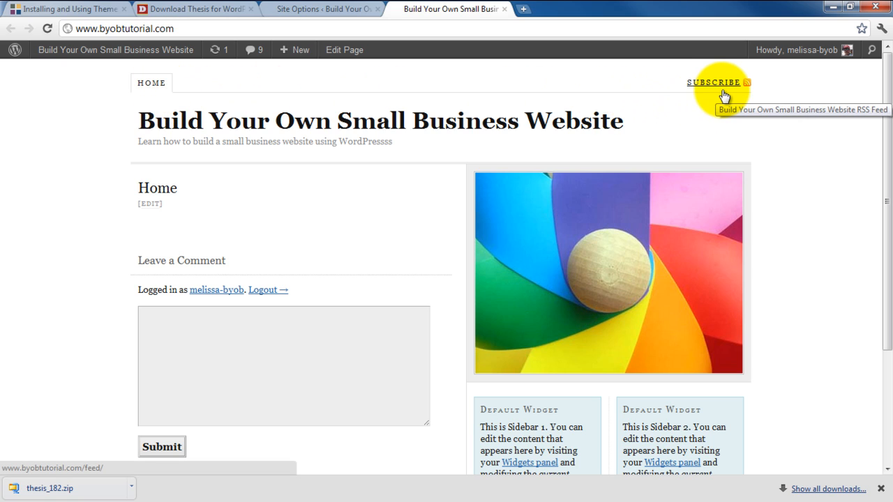
mouse_move(525, 150)
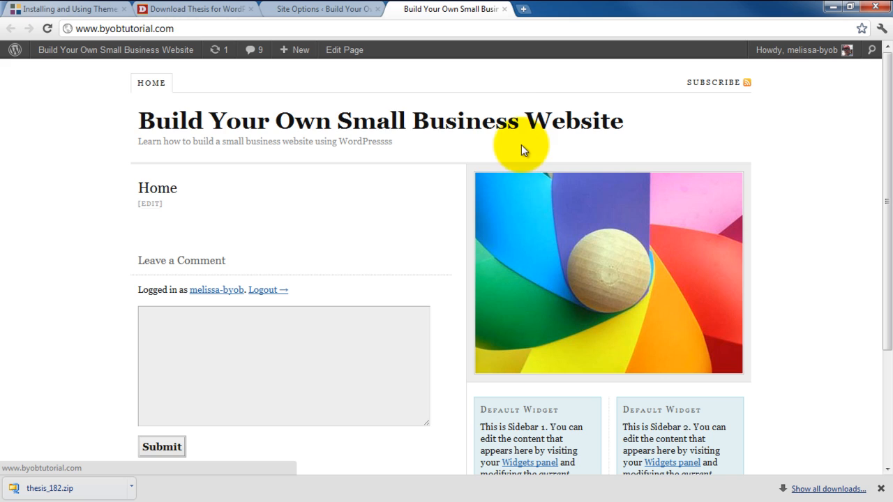
mouse_move(330, 162)
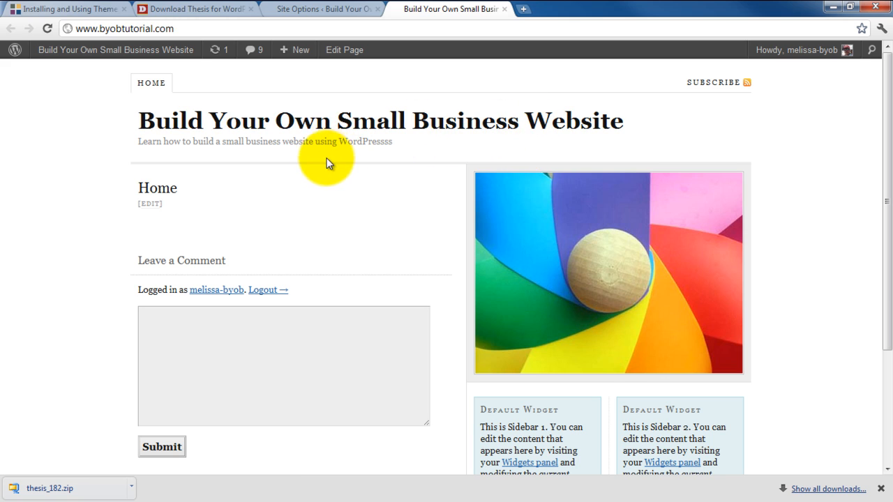
scroll("down", 3)
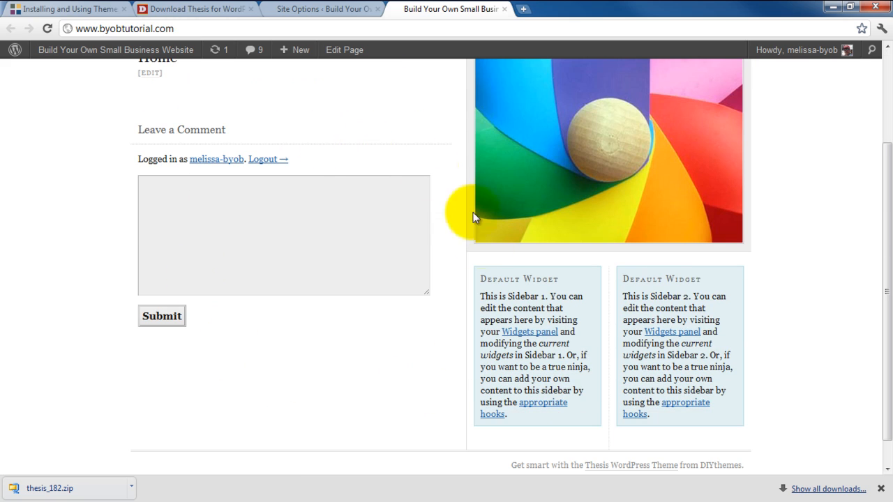